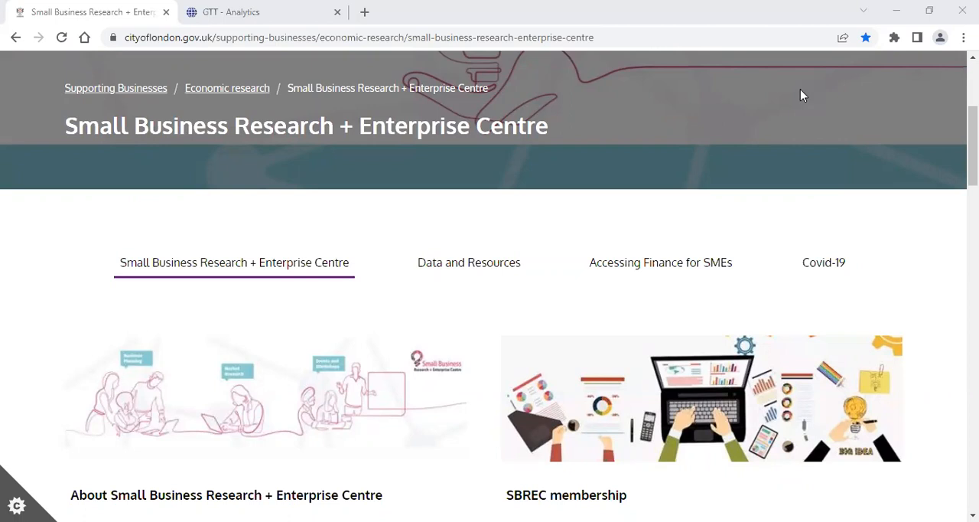
{"action": "mouse_move", "coordinate": [580, 196]}
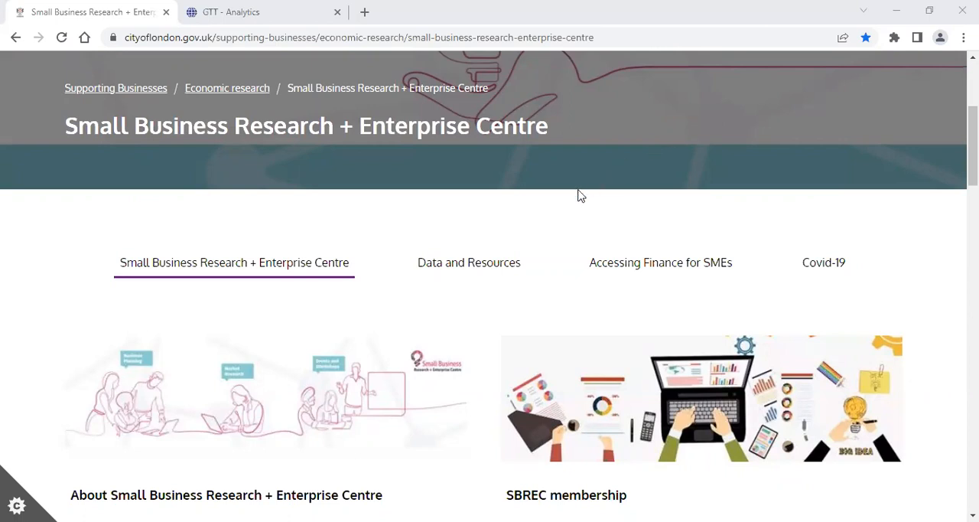
Show the SBREC Data and Resources tab and follow its online databases link.
{"action": "left_click", "coordinate": [468, 262]}
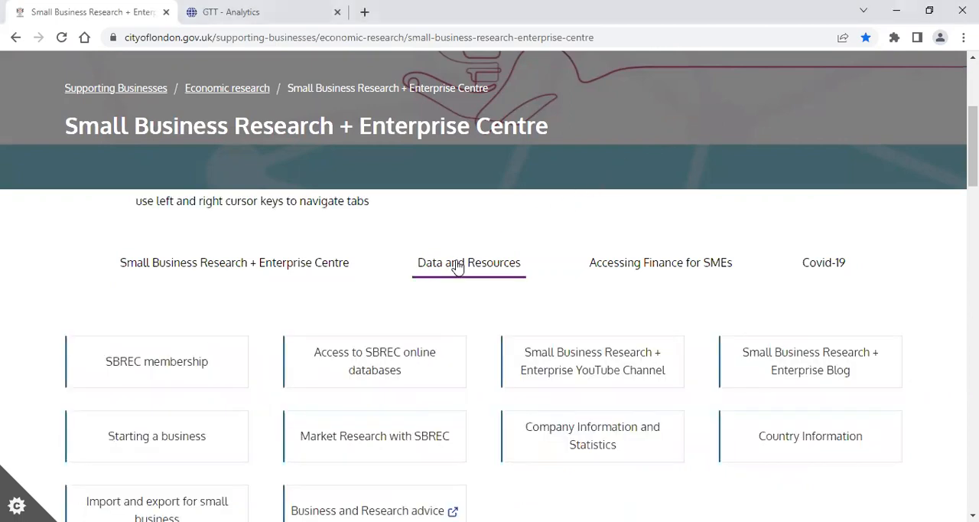
{"action": "left_click", "coordinate": [375, 360]}
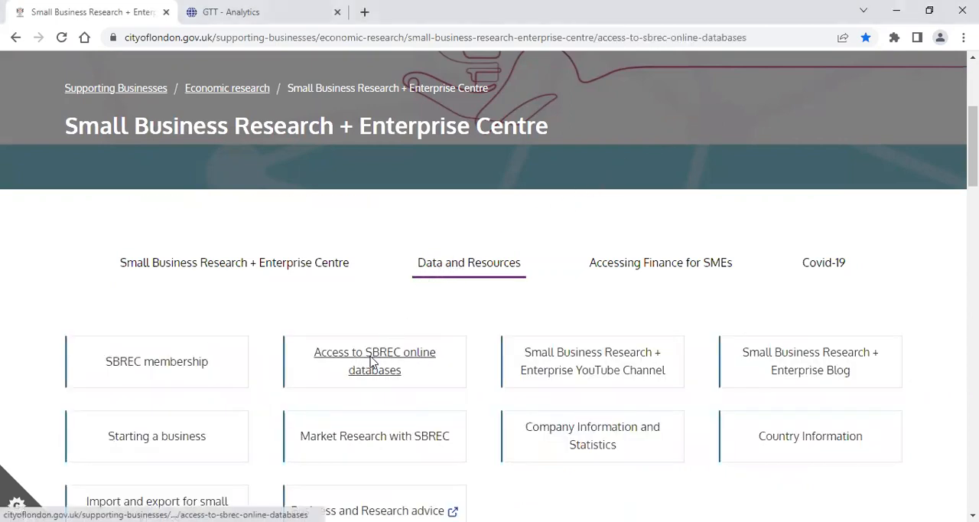
Browse the databases page, expand Import and Export, and open Global Trade Tracker.
{"action": "left_click", "coordinate": [374, 360]}
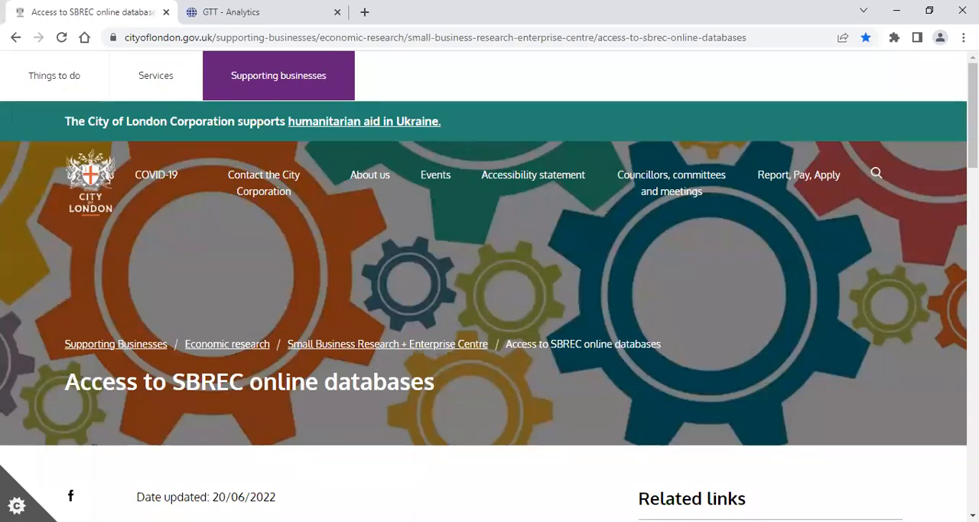
{"action": "scroll", "scroll_direction": "down", "scroll_amount": 3}
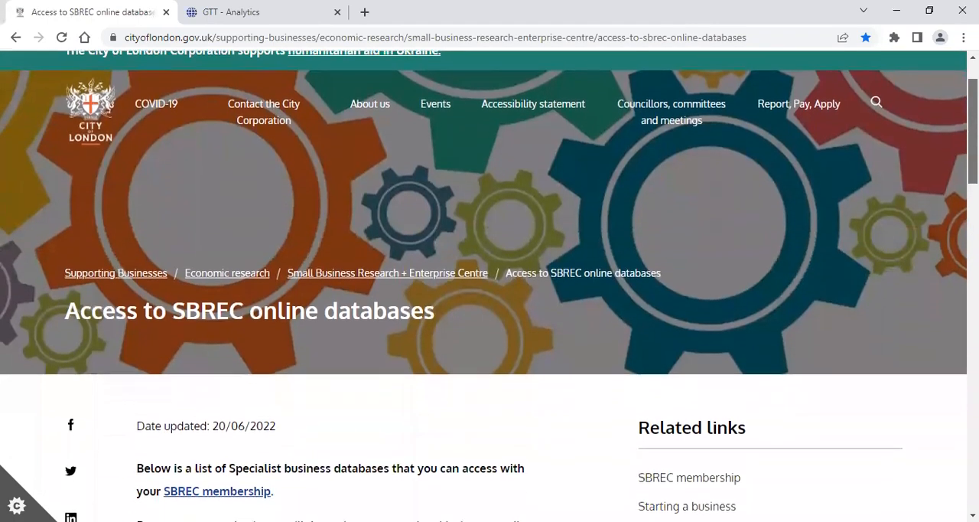
{"action": "scroll", "scroll_direction": "down", "scroll_amount": 3}
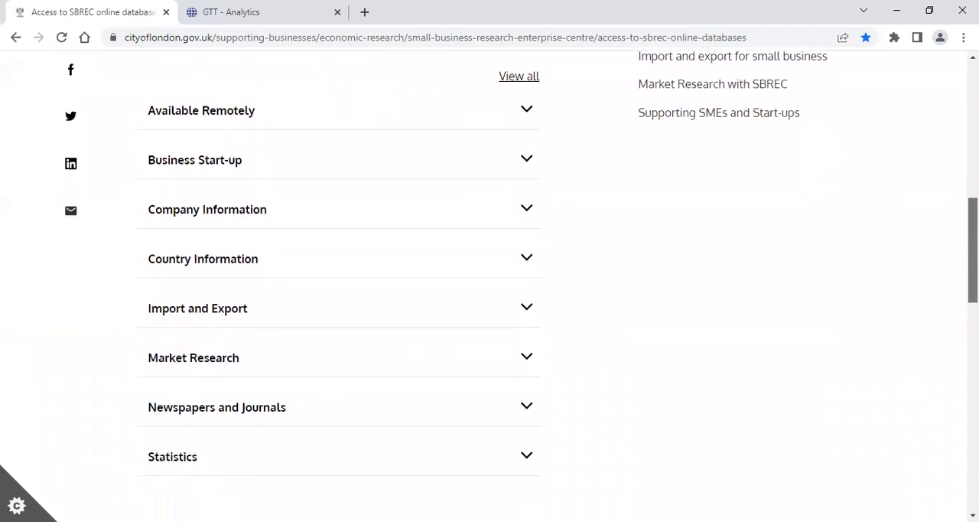
{"action": "scroll", "scroll_direction": "down", "scroll_amount": 3}
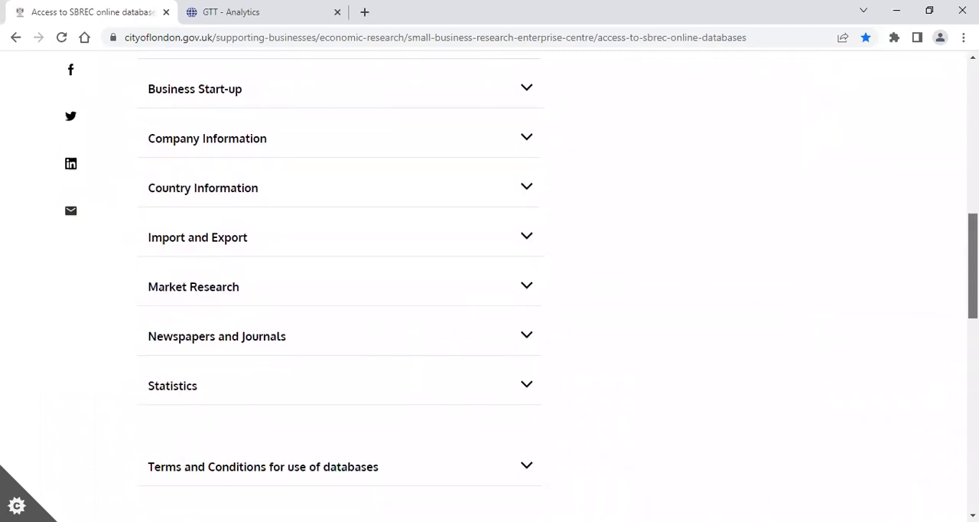
{"action": "mouse_move", "coordinate": [277, 468]}
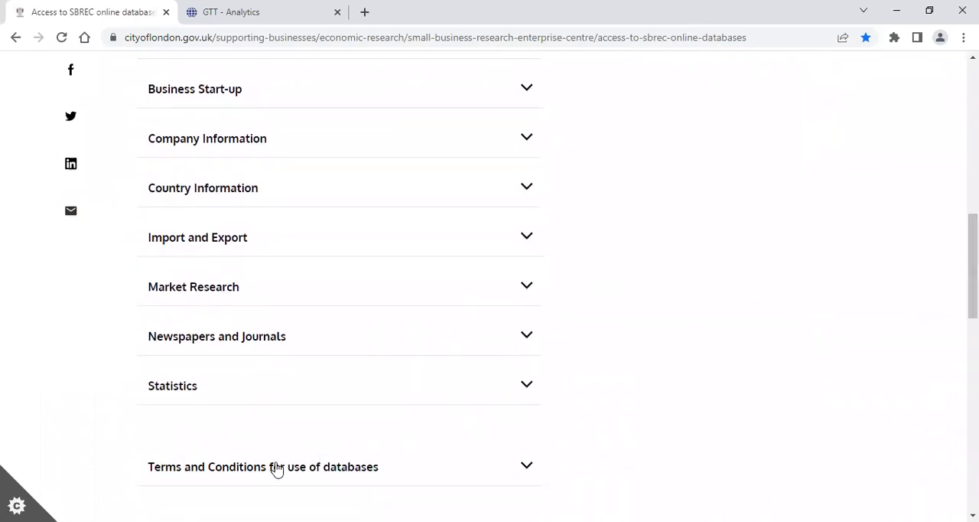
{"action": "mouse_move", "coordinate": [861, 364]}
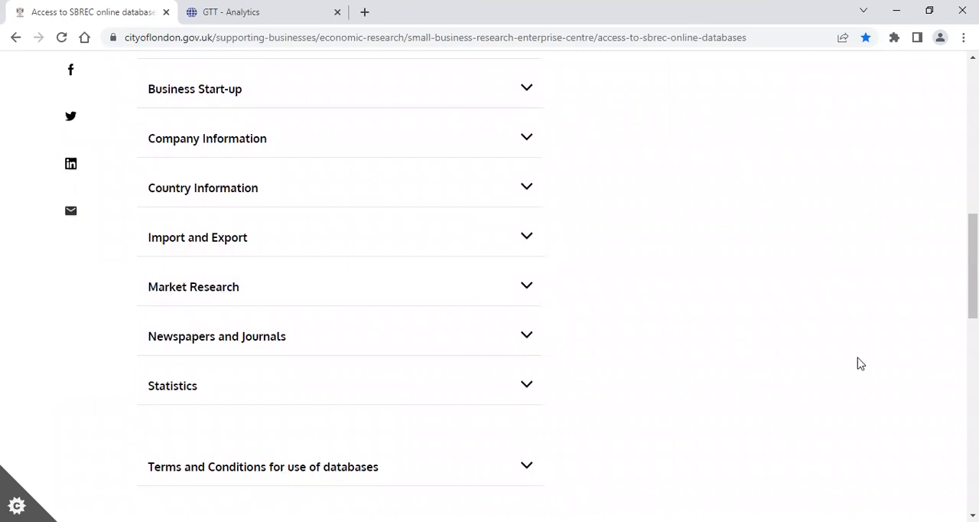
{"action": "scroll", "scroll_direction": "up", "scroll_amount": 3}
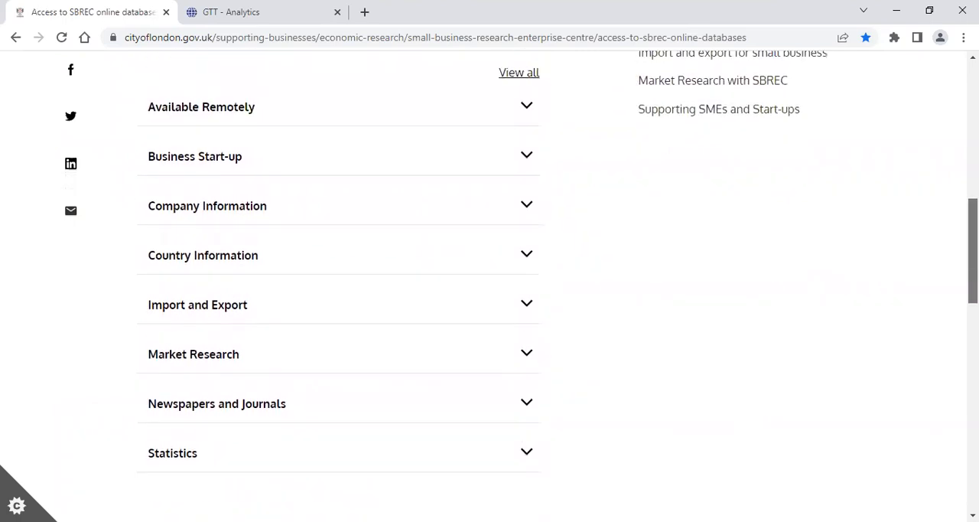
{"action": "mouse_move", "coordinate": [277, 136]}
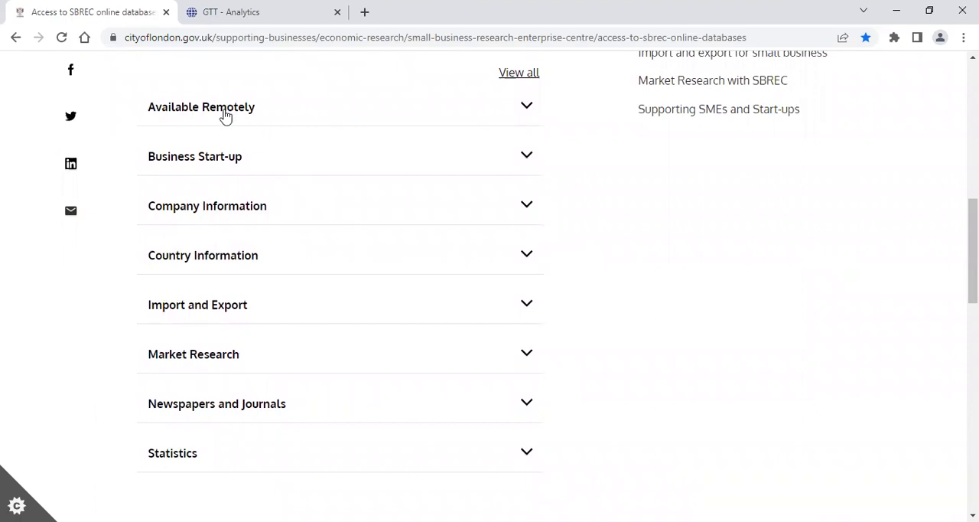
{"action": "mouse_move", "coordinate": [222, 147]}
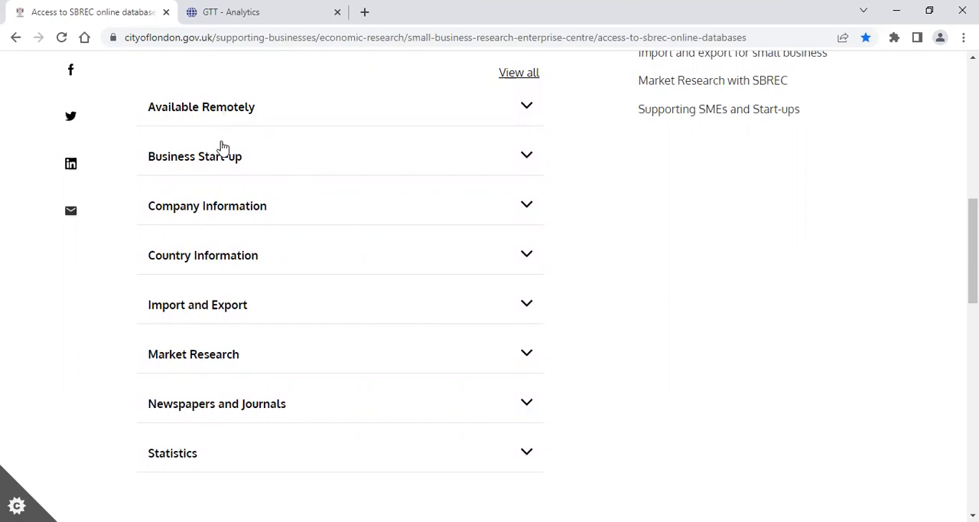
{"action": "mouse_move", "coordinate": [175, 455]}
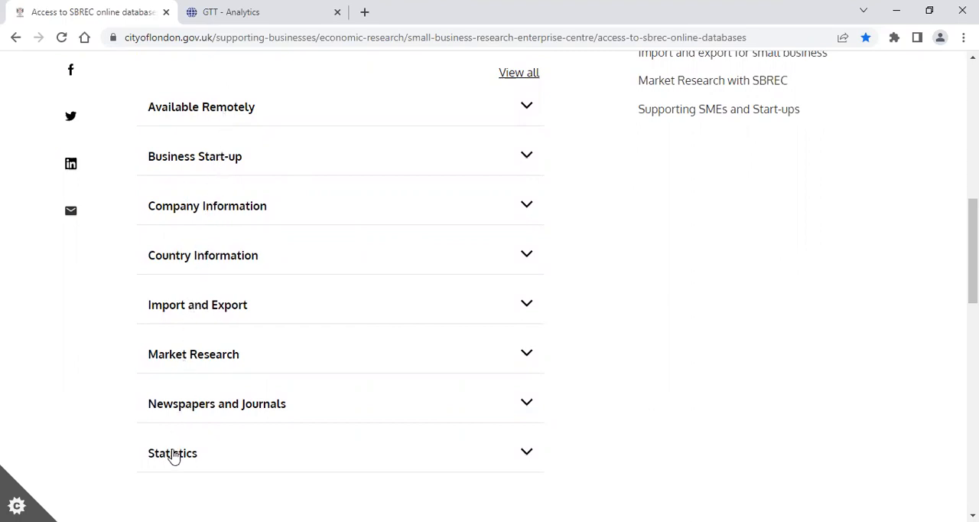
{"action": "mouse_move", "coordinate": [199, 316]}
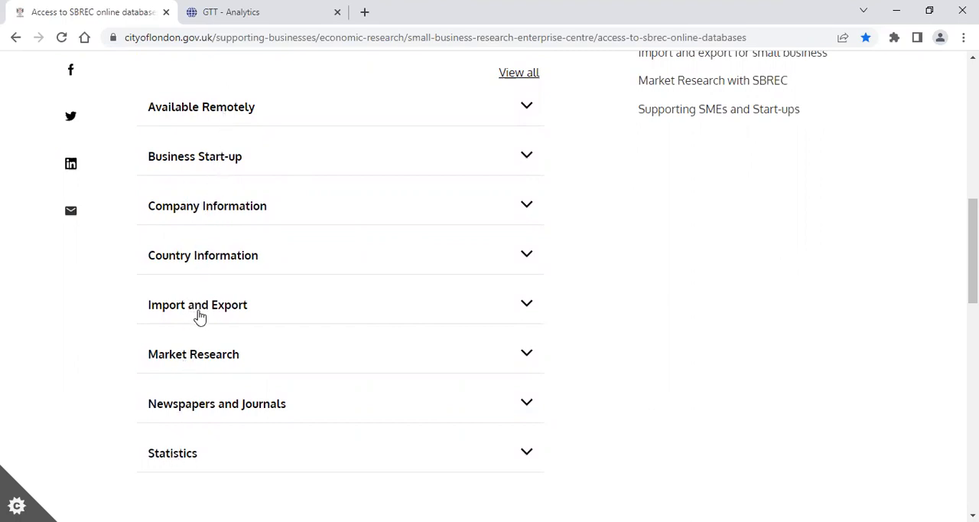
{"action": "left_click", "coordinate": [198, 303]}
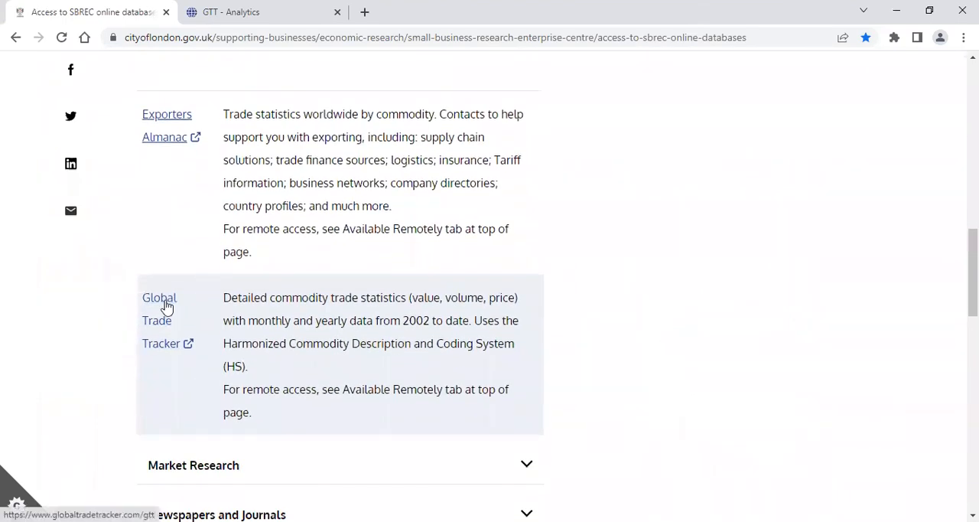
{"action": "left_click", "coordinate": [260, 11]}
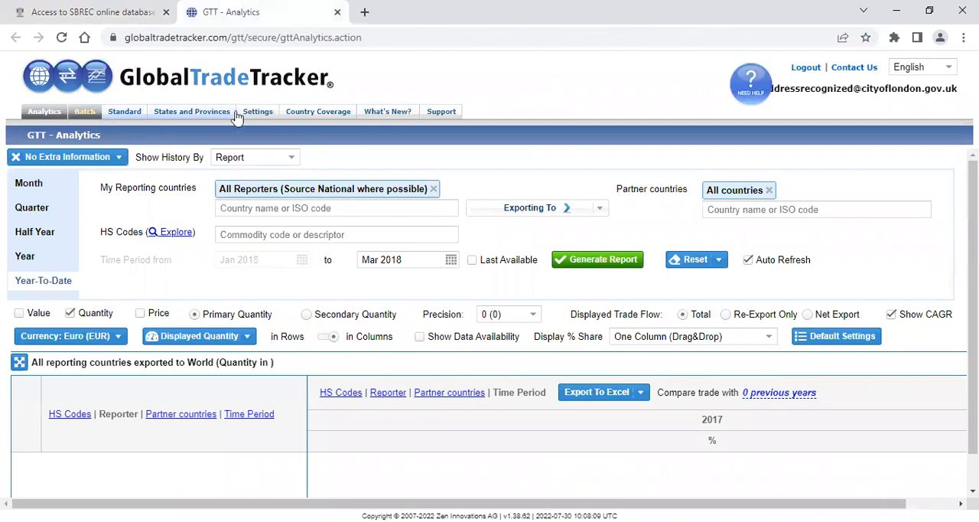
{"action": "mouse_move", "coordinate": [388, 111]}
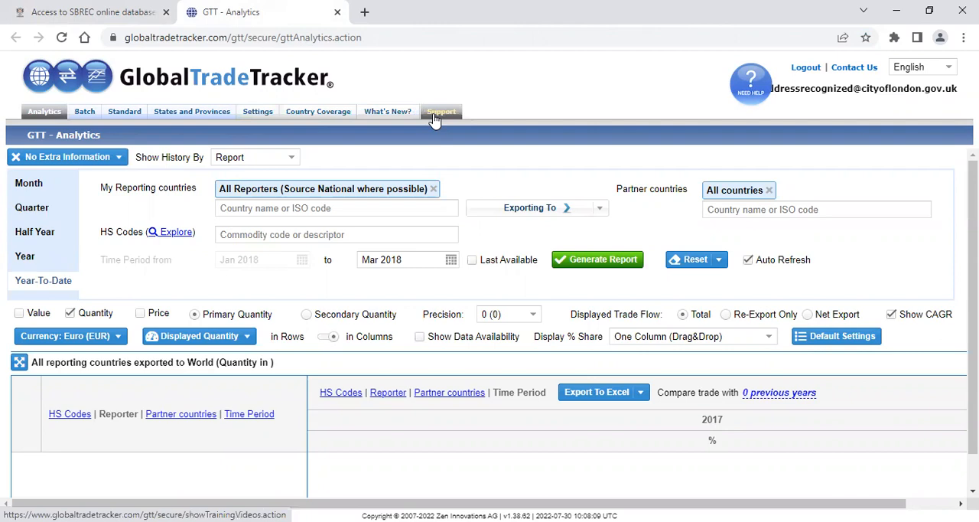
{"action": "mouse_move", "coordinate": [318, 118]}
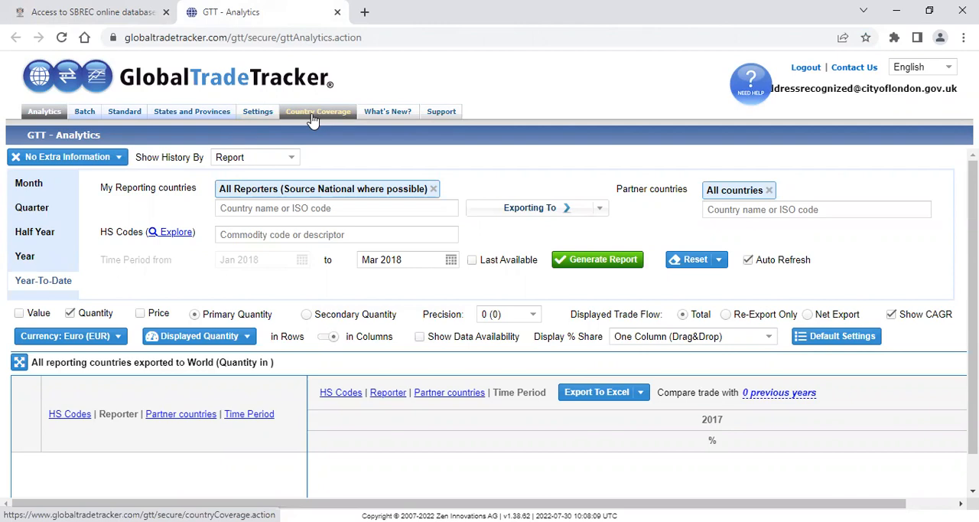
{"action": "mouse_move", "coordinate": [317, 153]}
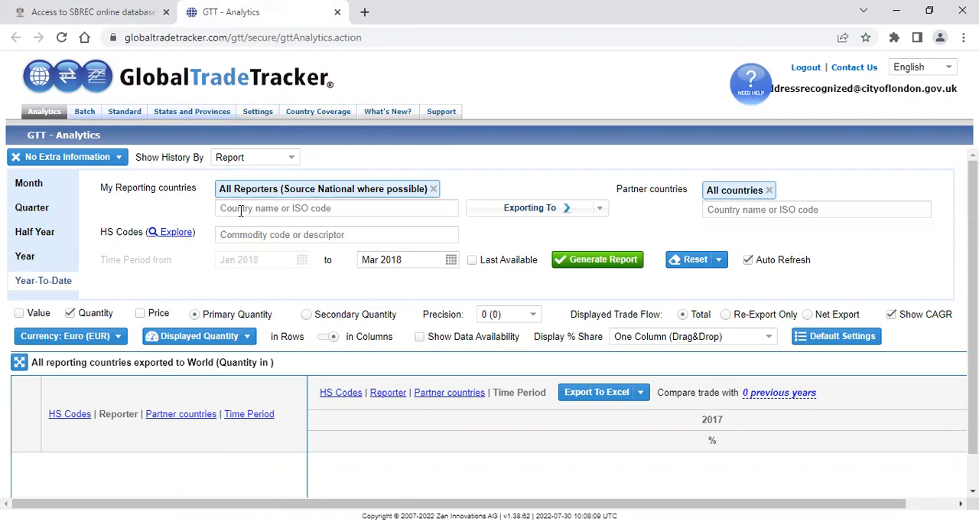
Add United Kingdom as the reporting country by searching 'gb'.
{"action": "left_click", "coordinate": [336, 208]}
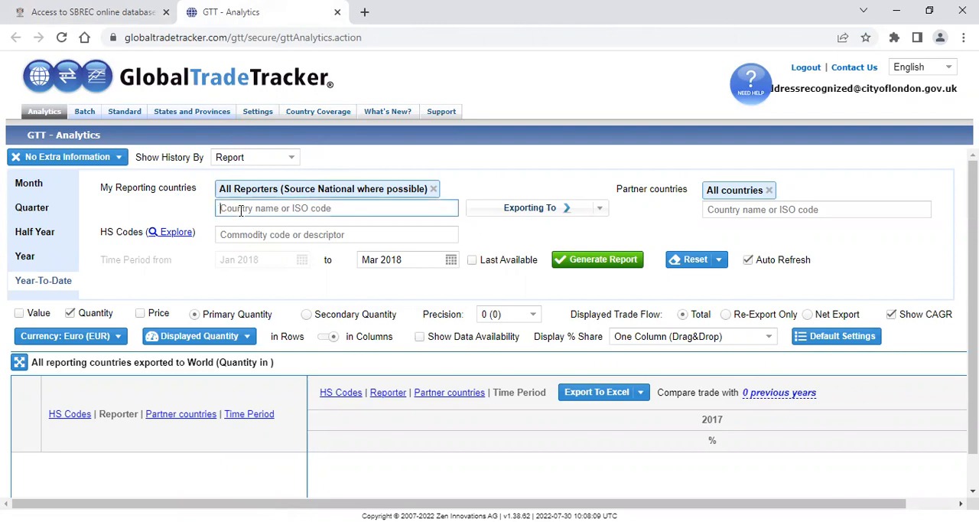
{"action": "type", "text": "g"}
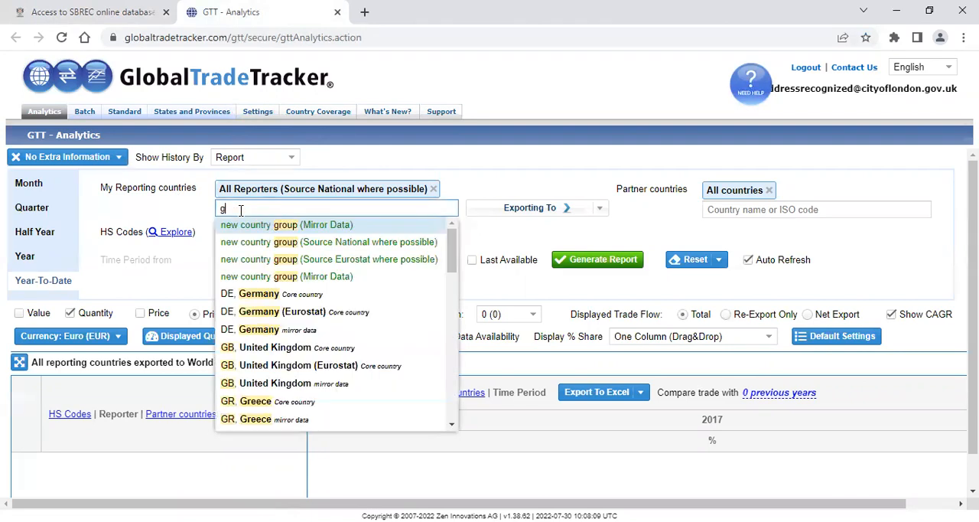
{"action": "type", "text": "b"}
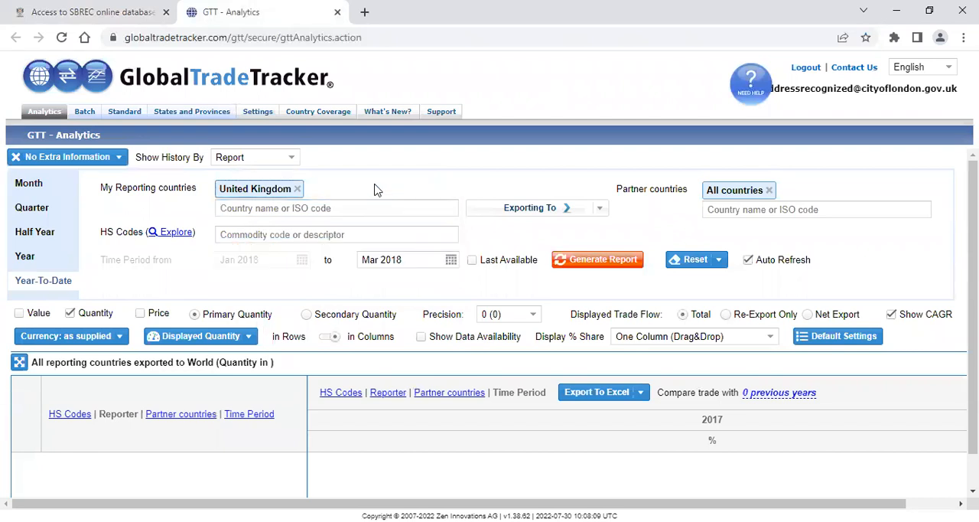
{"action": "mouse_move", "coordinate": [456, 191]}
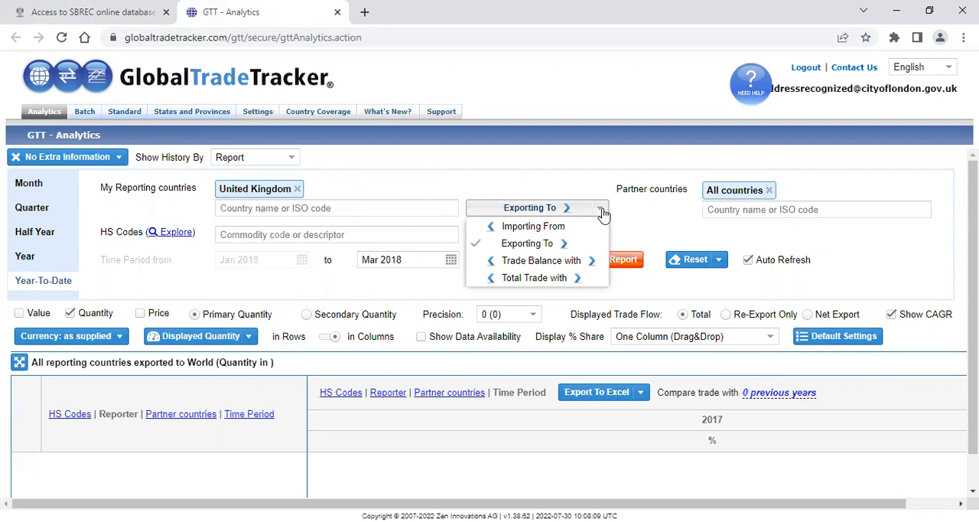
Keep the trade flow direction set to Exporting To.
{"action": "left_click", "coordinate": [529, 243]}
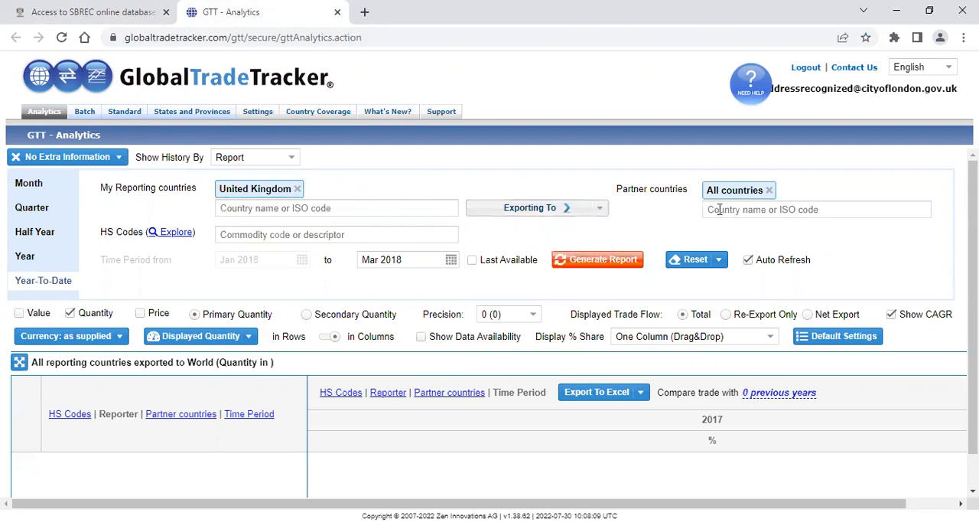
Add France and Morocco as partner countries, adding then removing Austria.
{"action": "left_click", "coordinate": [817, 209]}
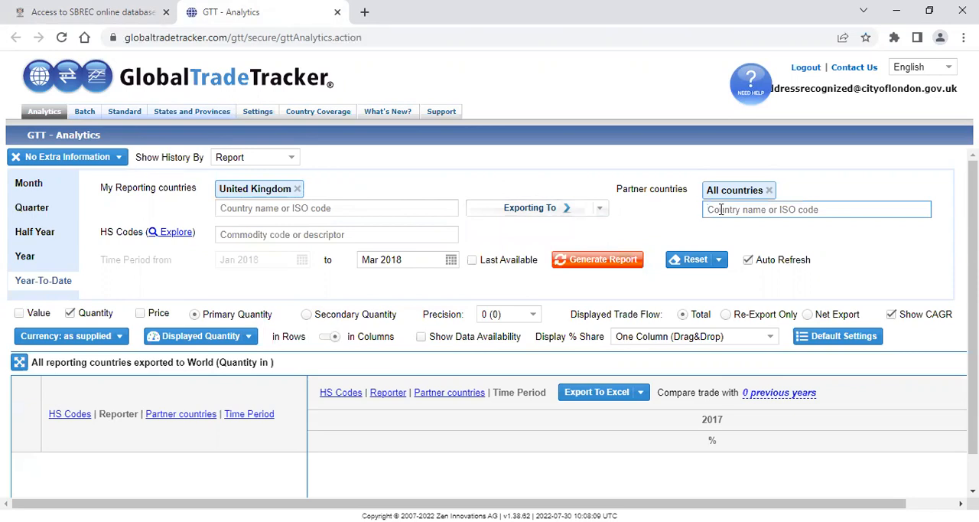
{"action": "type", "text": "fra"}
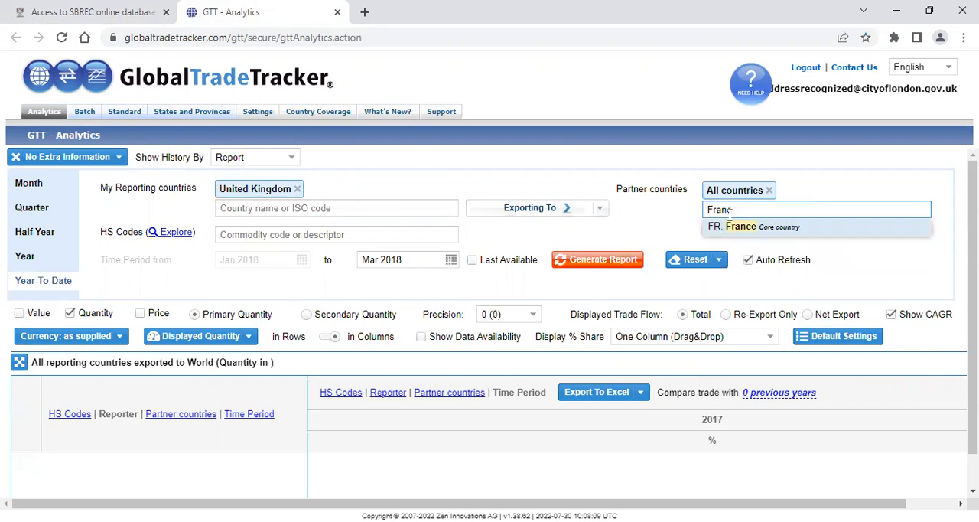
{"action": "left_click", "coordinate": [738, 226]}
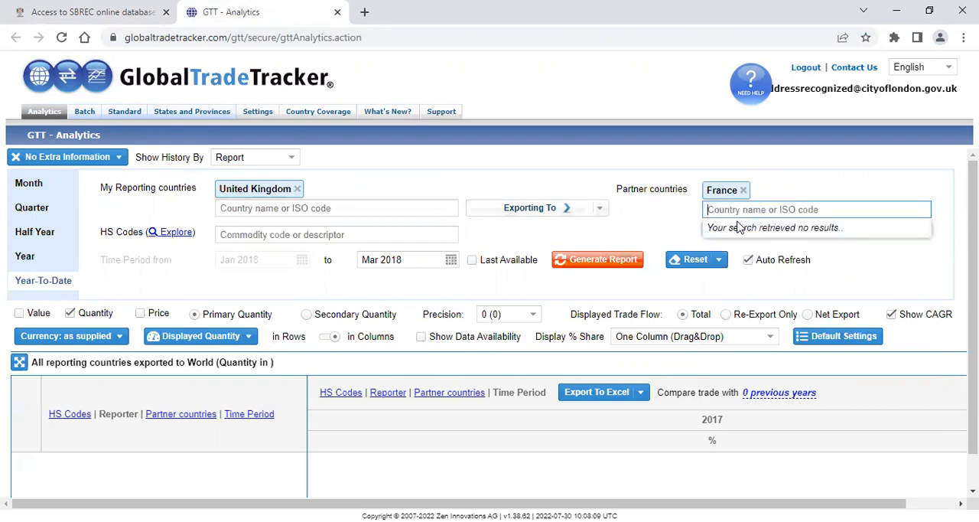
{"action": "type", "text": "Mor"}
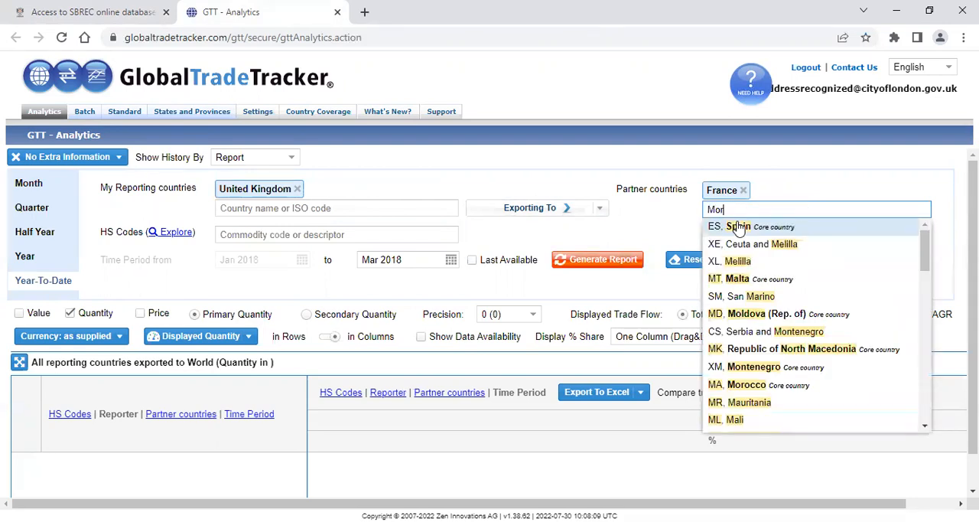
{"action": "left_click", "coordinate": [744, 384]}
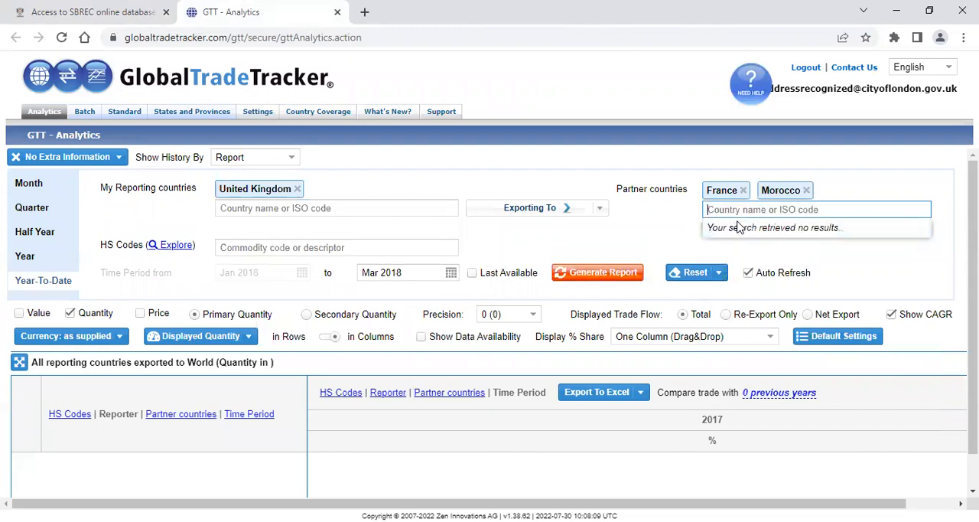
{"action": "type", "text": "aus"}
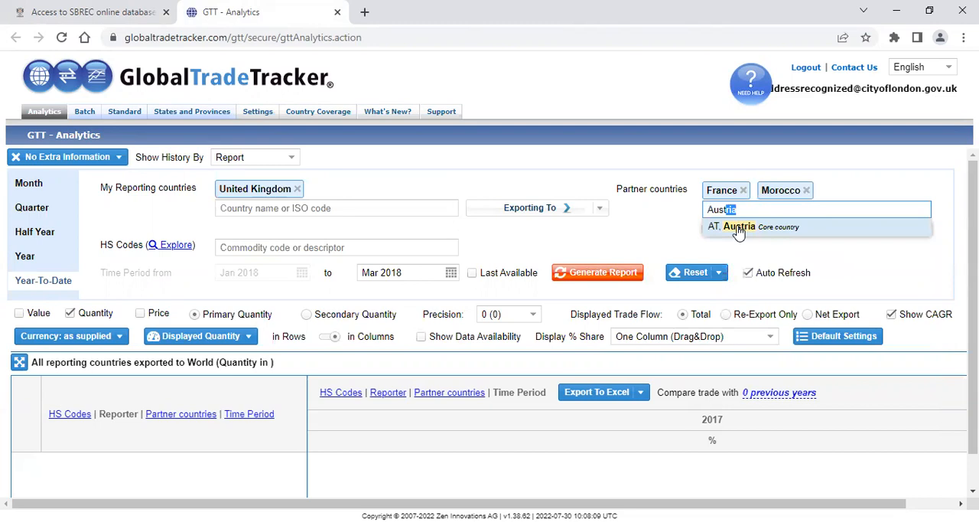
{"action": "left_click", "coordinate": [738, 226]}
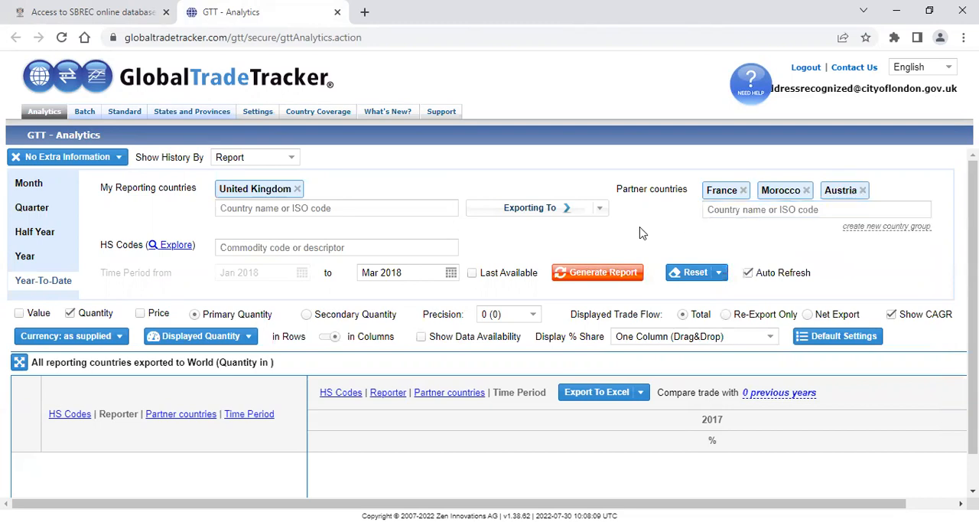
{"action": "mouse_move", "coordinate": [864, 198]}
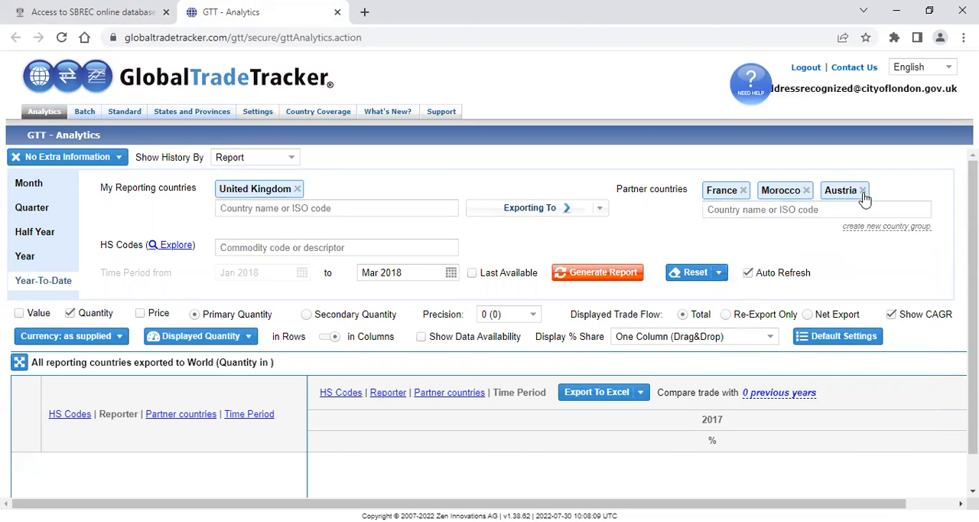
{"action": "left_click", "coordinate": [862, 189]}
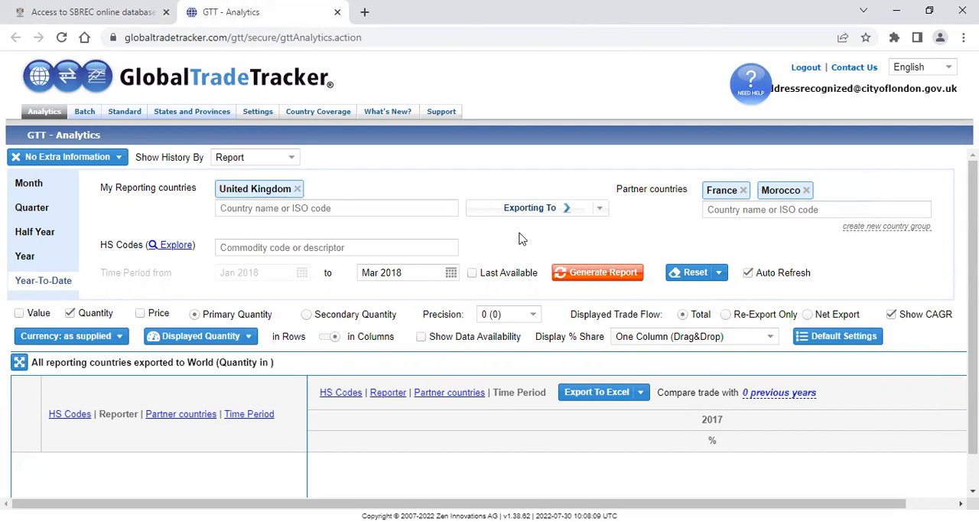
{"action": "mouse_move", "coordinate": [498, 232]}
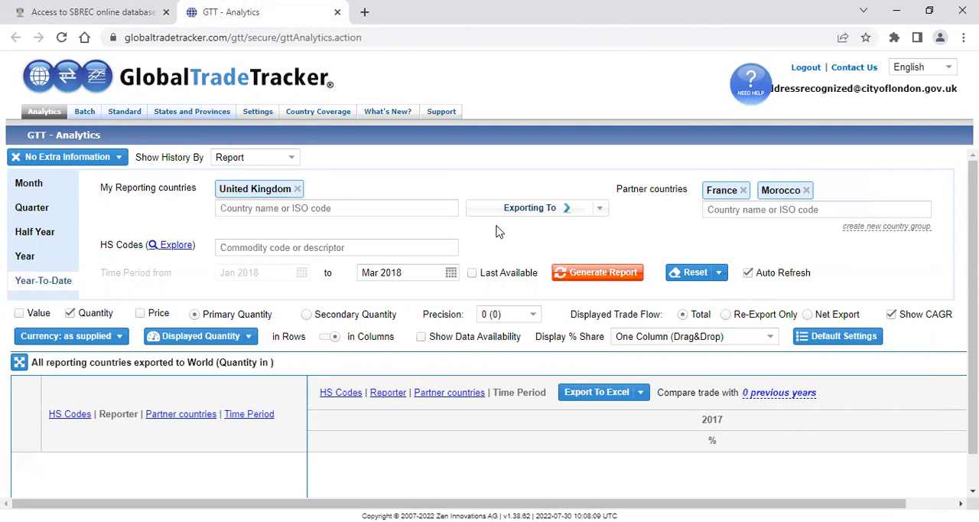
{"action": "mouse_move", "coordinate": [205, 239]}
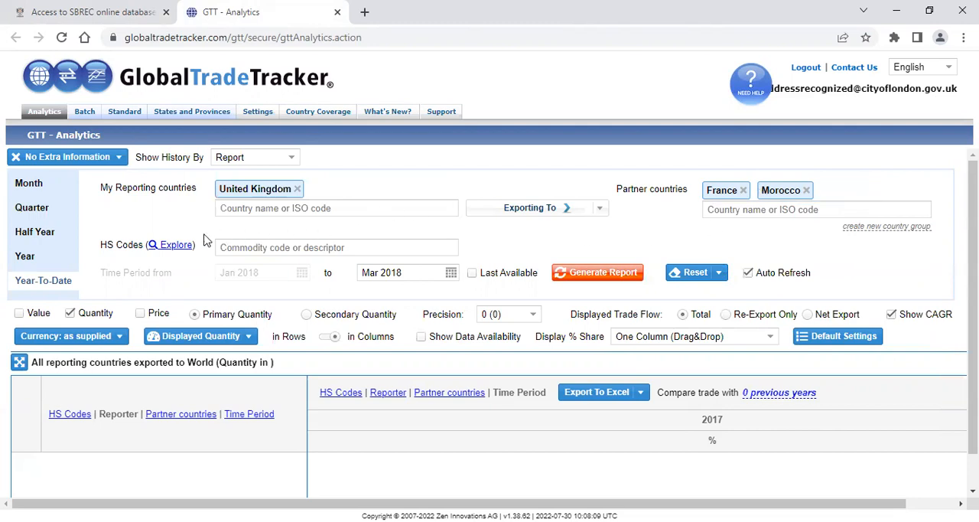
{"action": "mouse_move", "coordinate": [124, 257]}
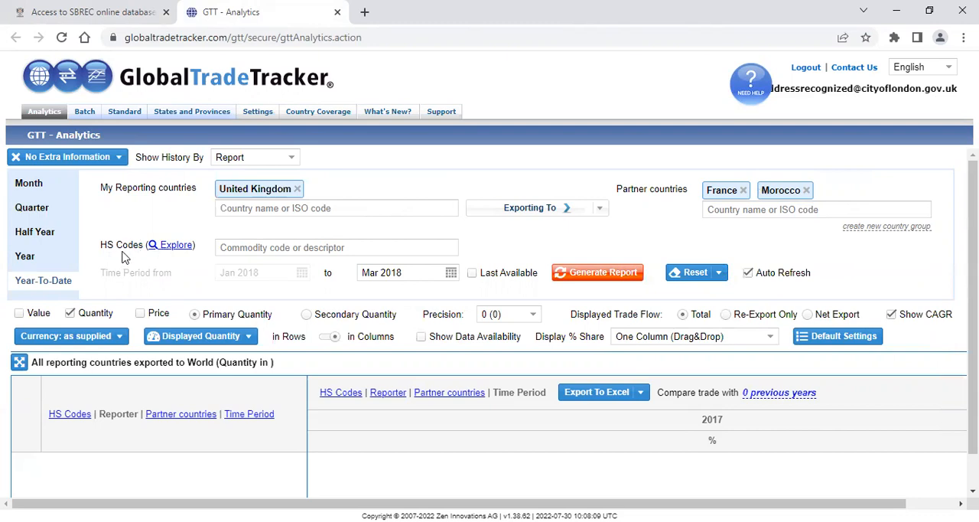
{"action": "mouse_move", "coordinate": [124, 257]}
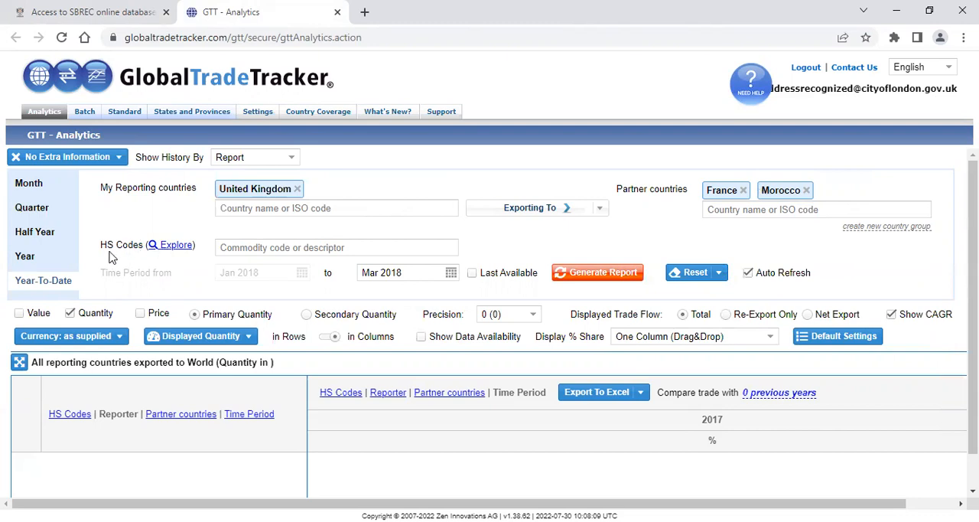
{"action": "mouse_move", "coordinate": [177, 268]}
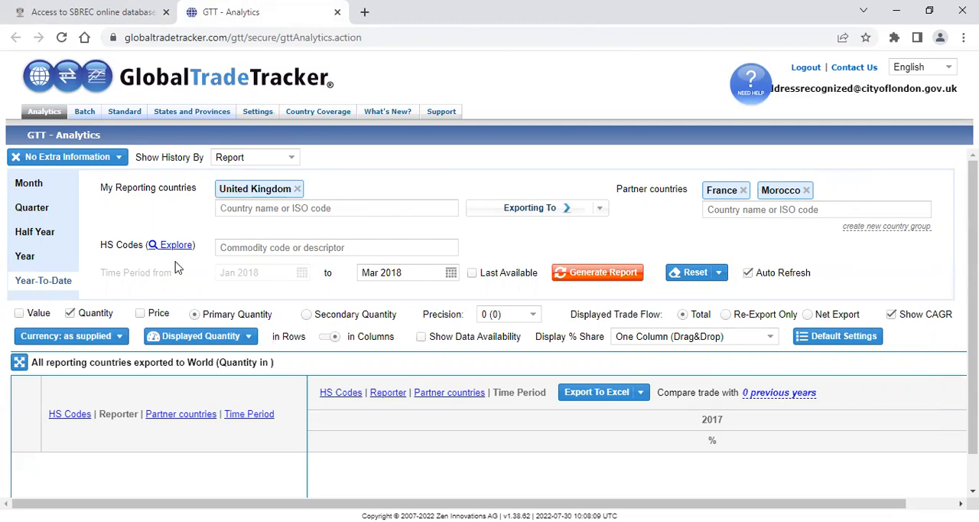
{"action": "mouse_move", "coordinate": [181, 266]}
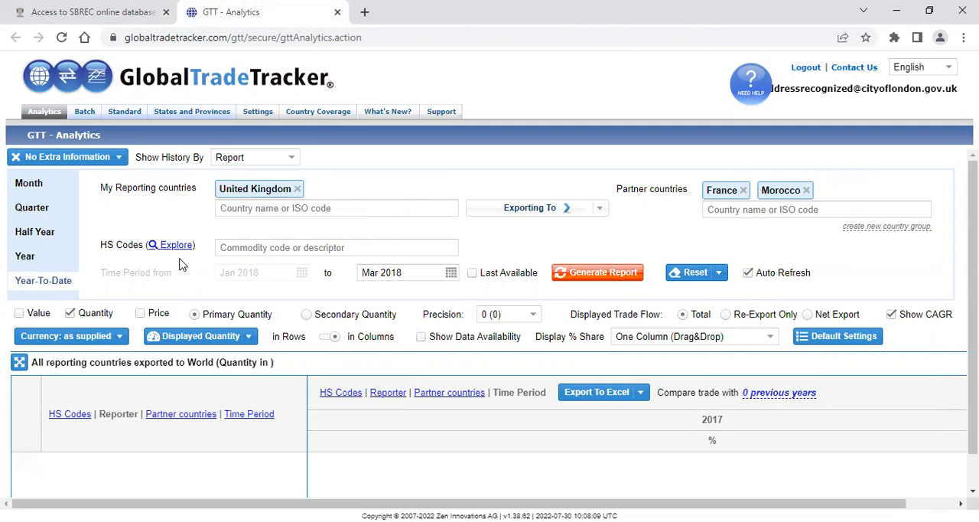
Search the HS Codes box for commodities, entering 'jet'.
{"action": "left_click", "coordinate": [336, 247]}
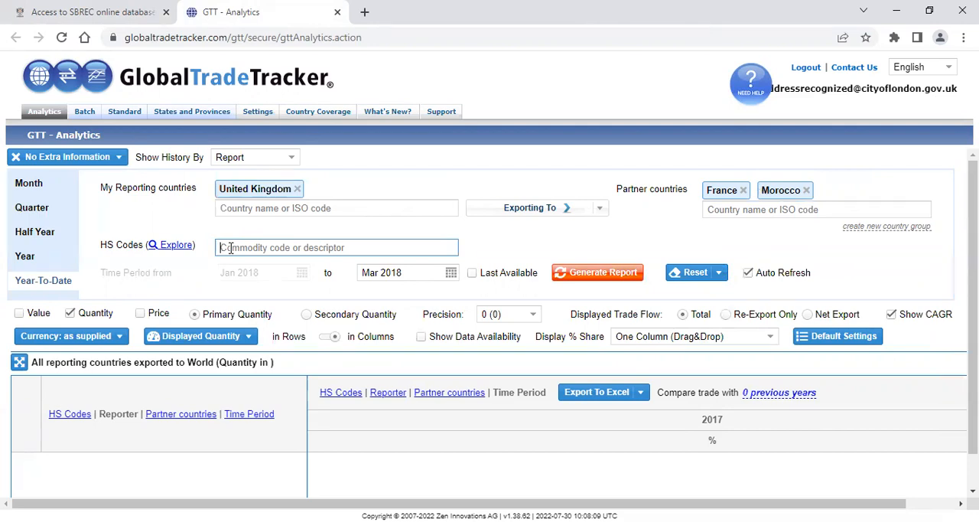
{"action": "type", "text": "jet"}
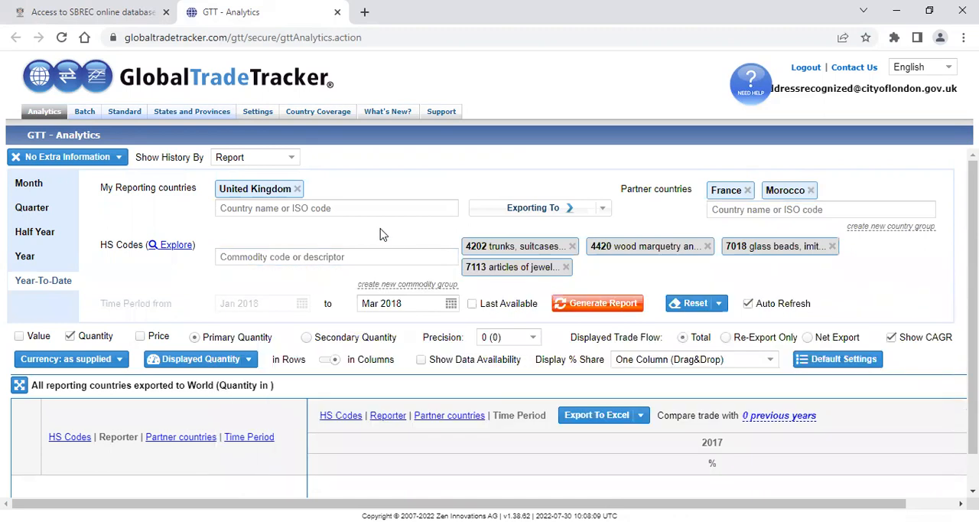
{"action": "mouse_move", "coordinate": [566, 267]}
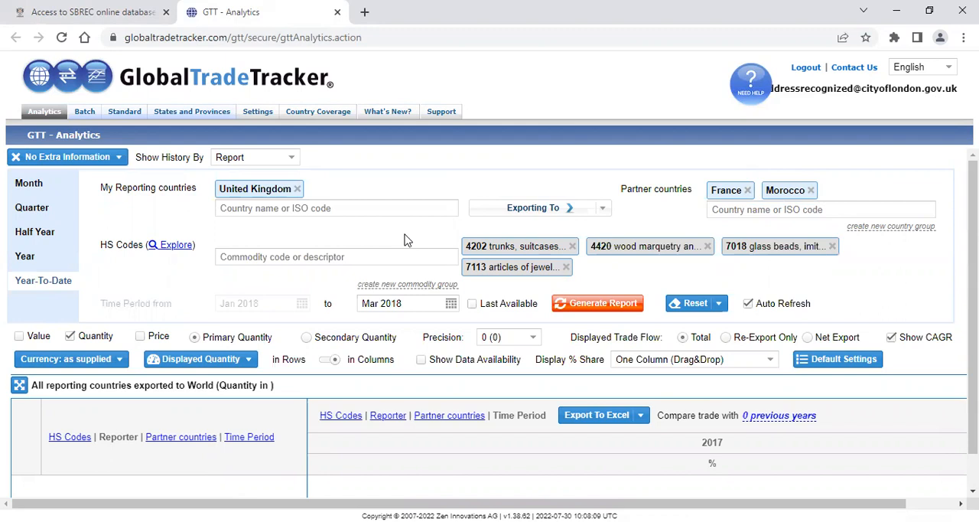
{"action": "mouse_move", "coordinate": [244, 301]}
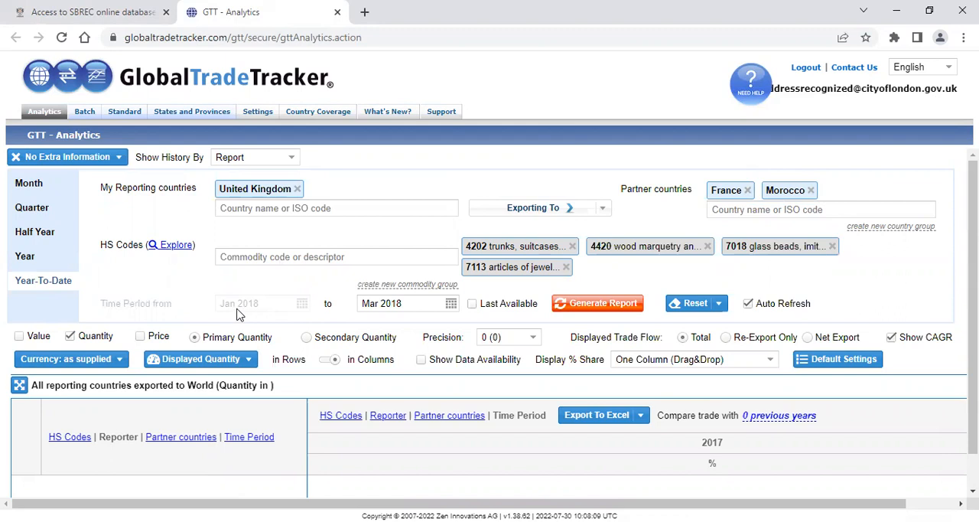
{"action": "mouse_move", "coordinate": [60, 297]}
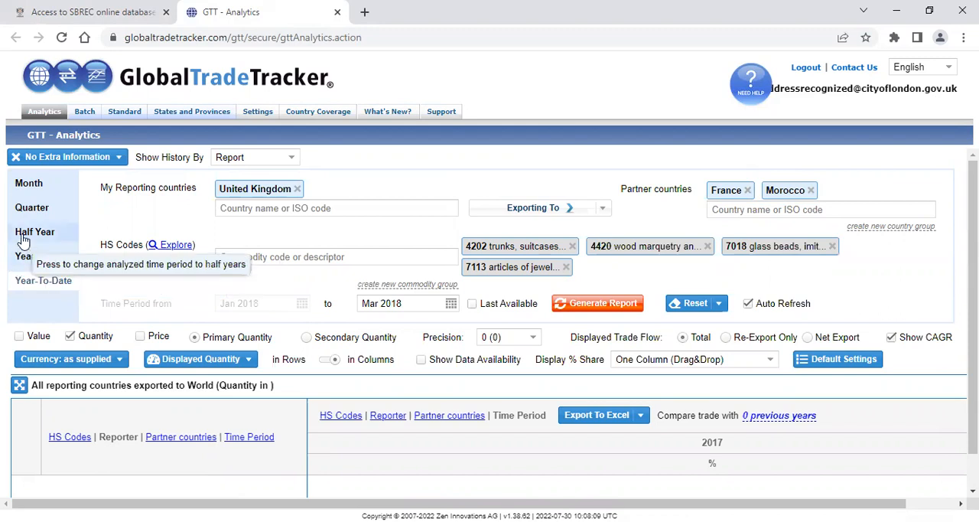
Use yearly periods with 2019 as start year and 2022 as end year.
{"action": "left_click", "coordinate": [24, 256]}
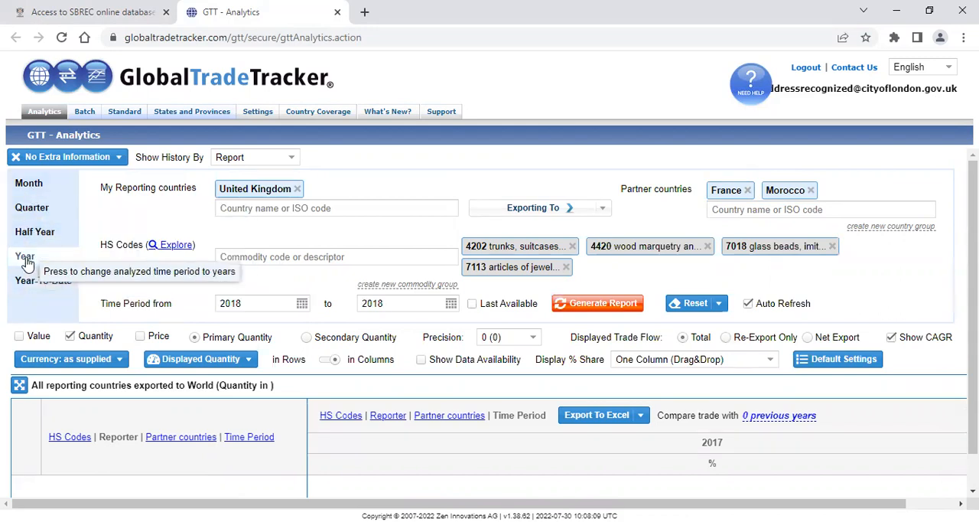
{"action": "left_click", "coordinate": [24, 256]}
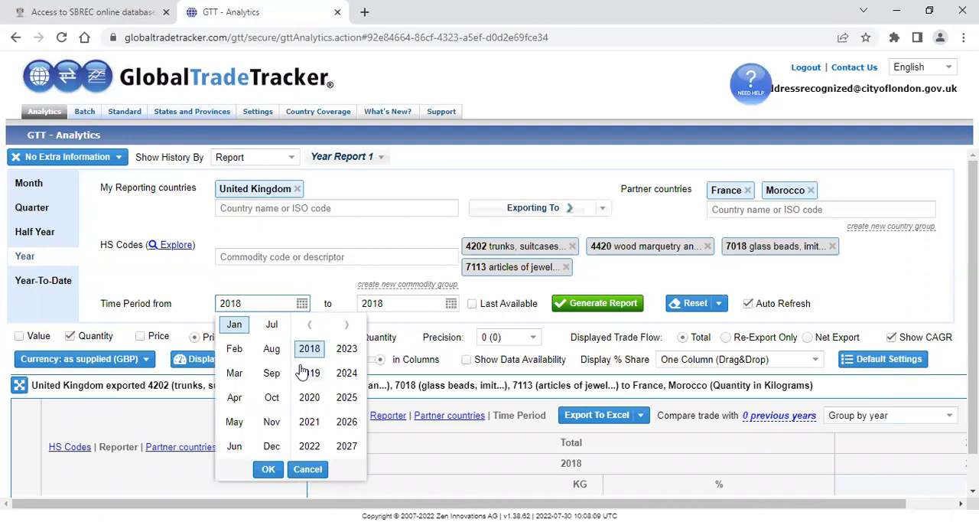
{"action": "left_click", "coordinate": [309, 373]}
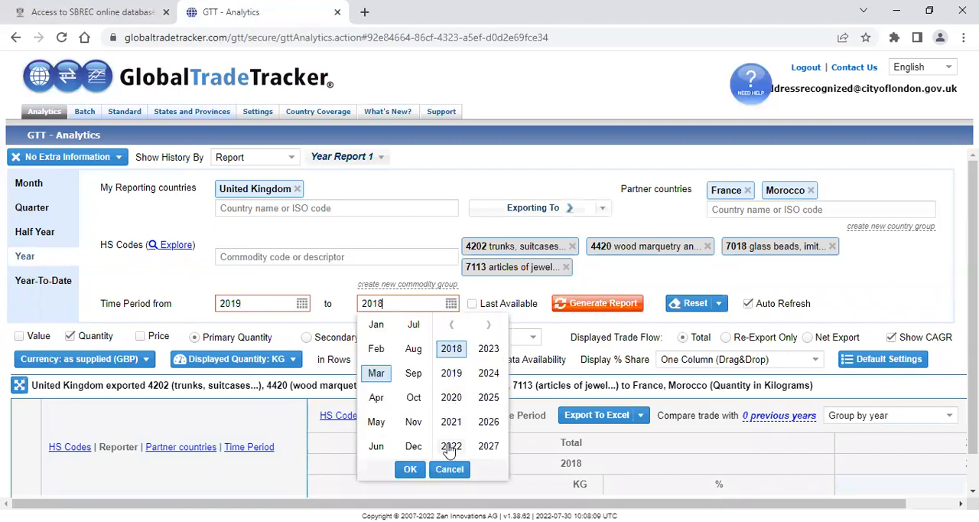
{"action": "left_click", "coordinate": [450, 446]}
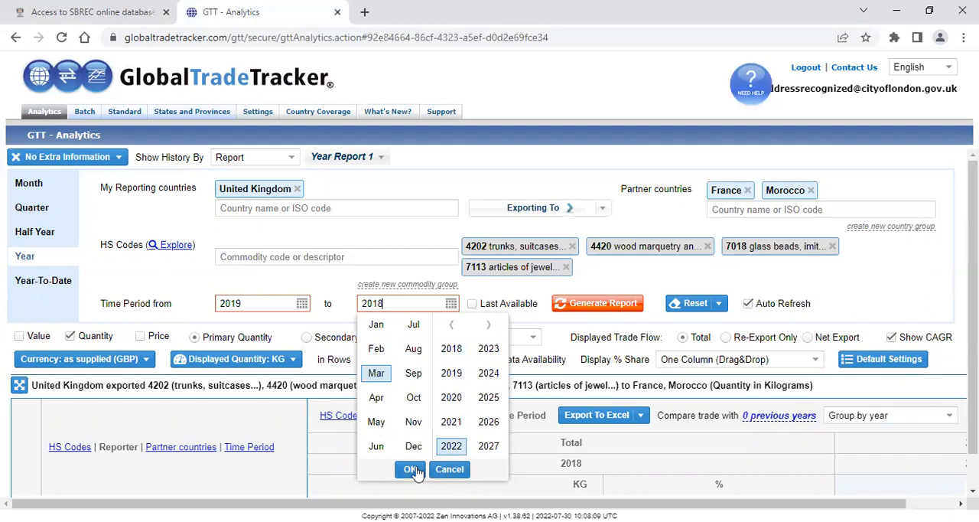
{"action": "left_click", "coordinate": [411, 469]}
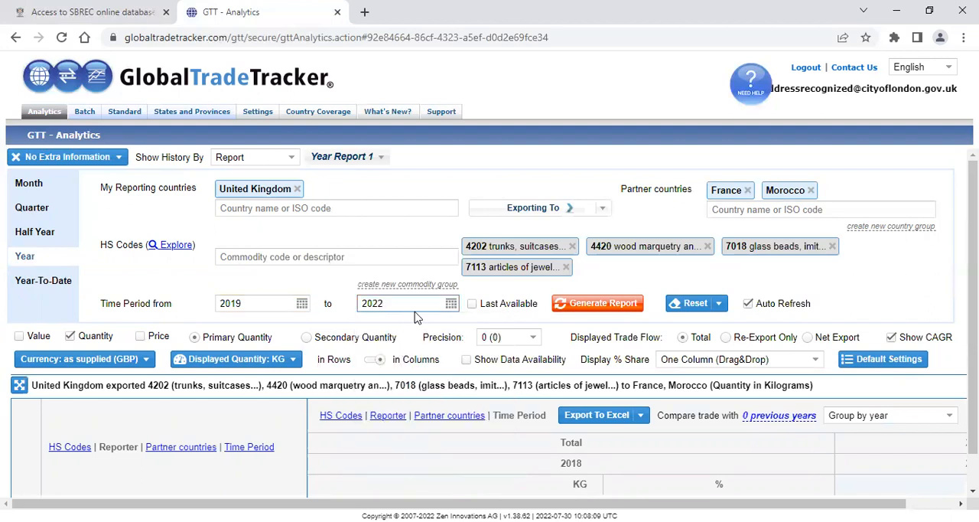
{"action": "left_click", "coordinate": [408, 303]}
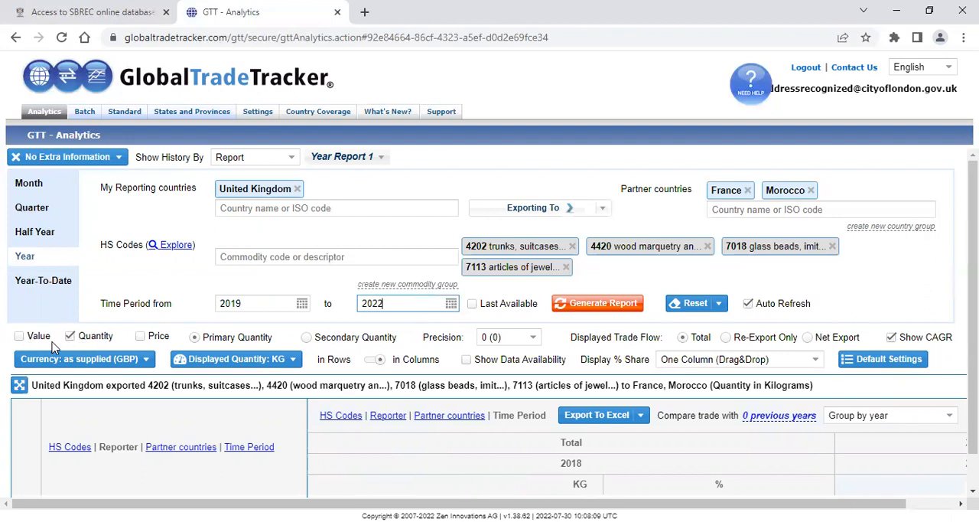
{"action": "mouse_move", "coordinate": [82, 347]}
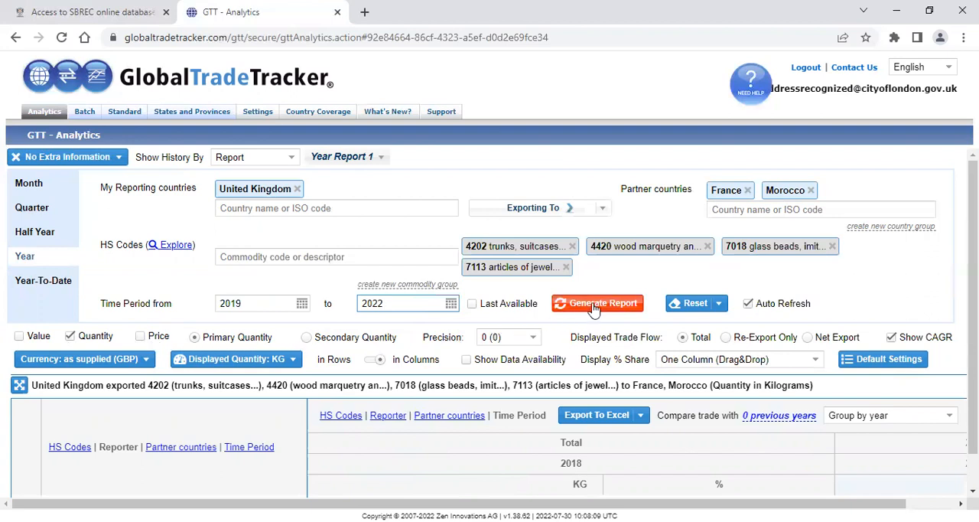
Generate the report and load the 2019–2022 yearly results table.
{"action": "left_click", "coordinate": [597, 303]}
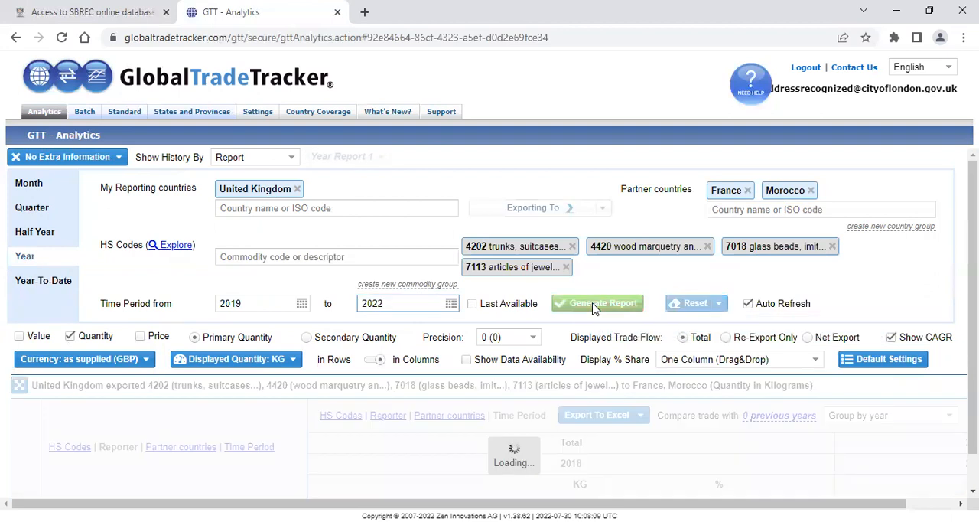
{"action": "left_click", "coordinate": [596, 303]}
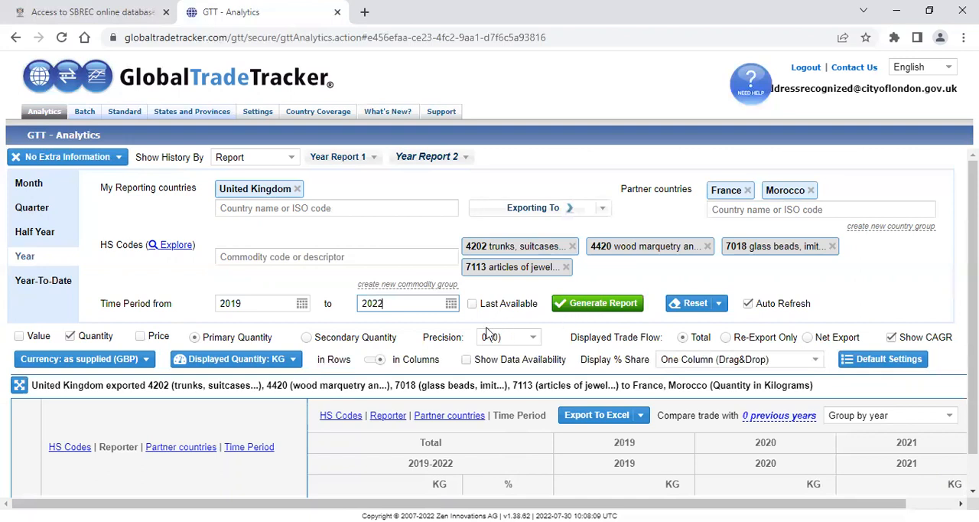
{"action": "mouse_move", "coordinate": [76, 406]}
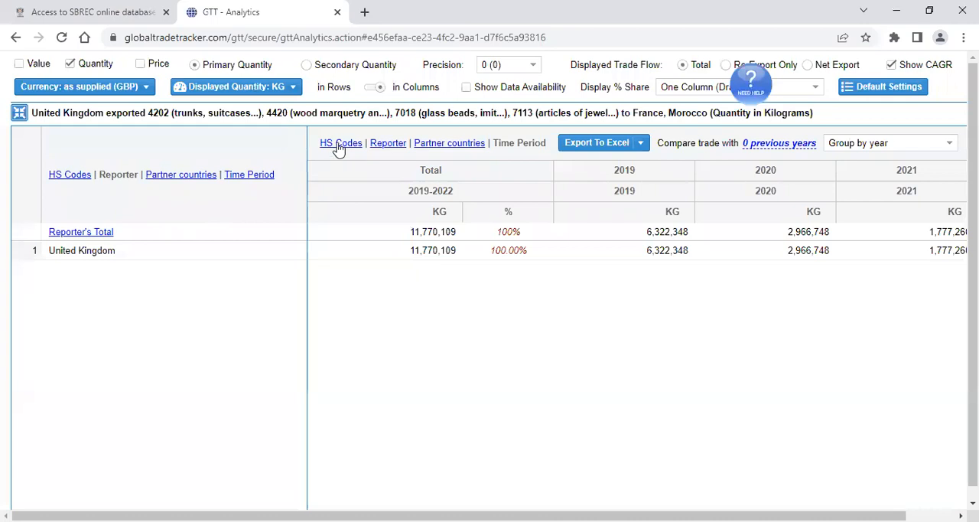
{"action": "mouse_move", "coordinate": [449, 143]}
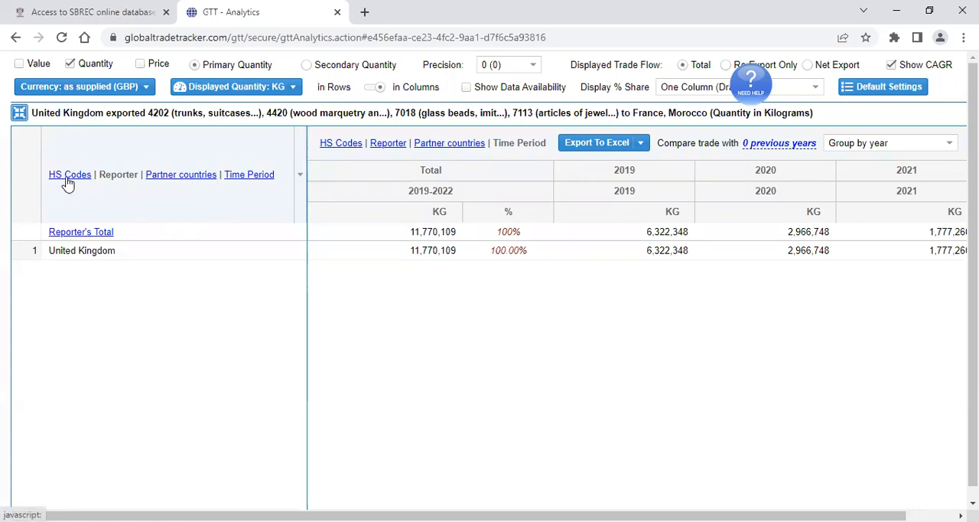
Show rows per HS code (4202, 7018, 4420, 7113) and expand the 4202 row.
{"action": "left_click", "coordinate": [70, 173]}
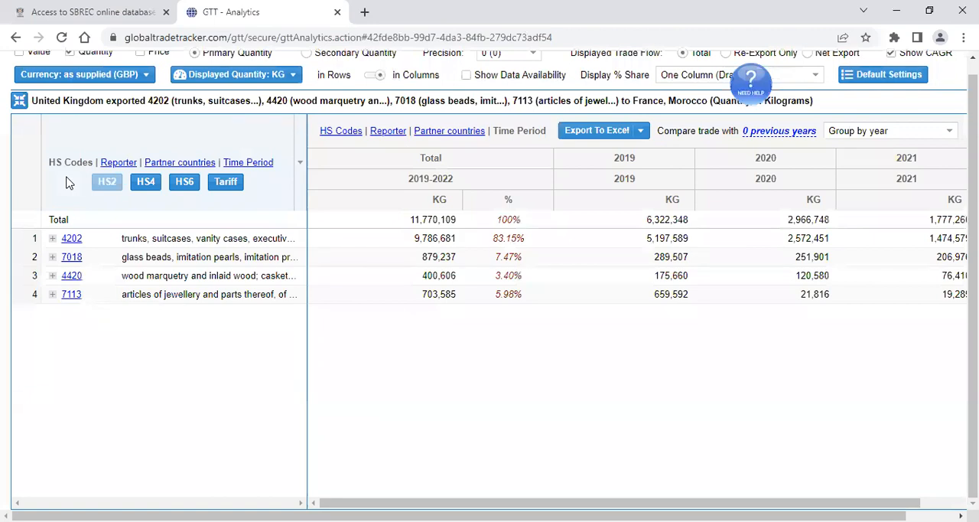
{"action": "mouse_move", "coordinate": [75, 212]}
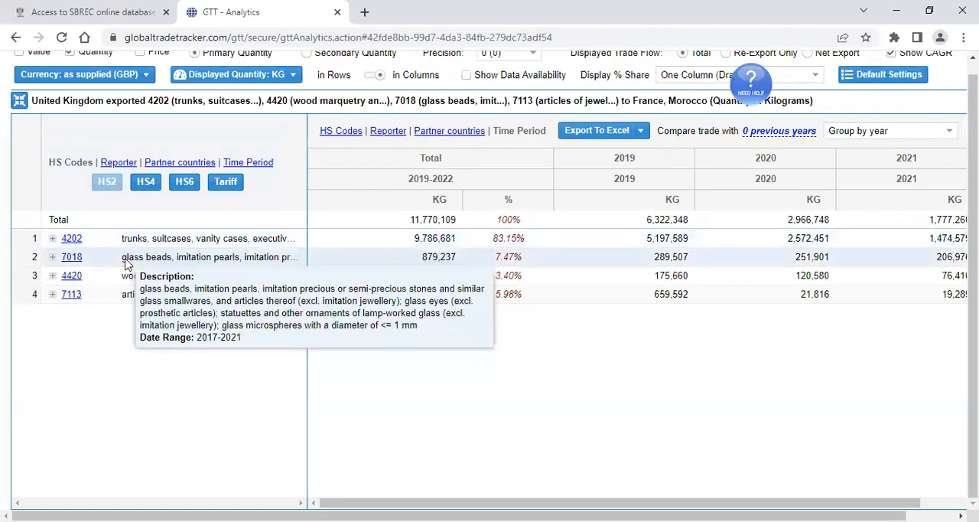
{"action": "mouse_move", "coordinate": [135, 311]}
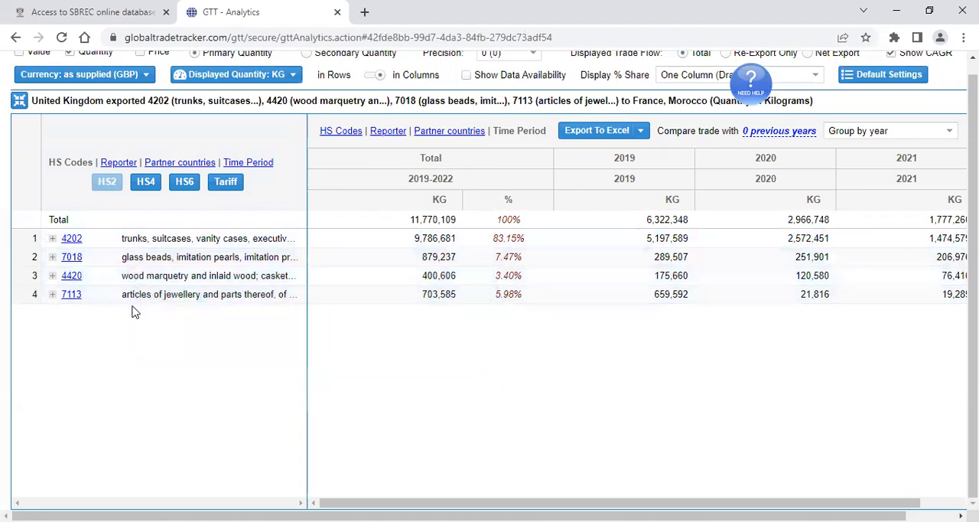
{"action": "mouse_move", "coordinate": [99, 336]}
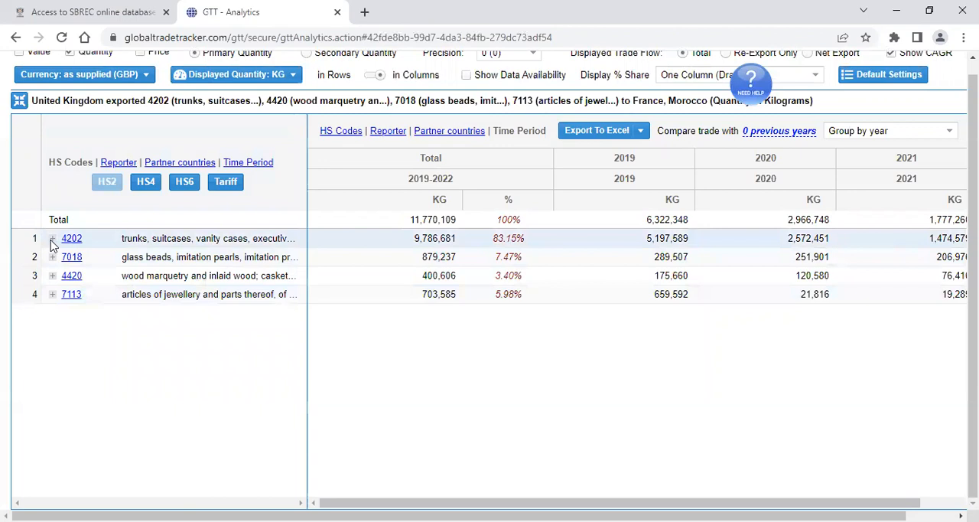
{"action": "left_click", "coordinate": [53, 238]}
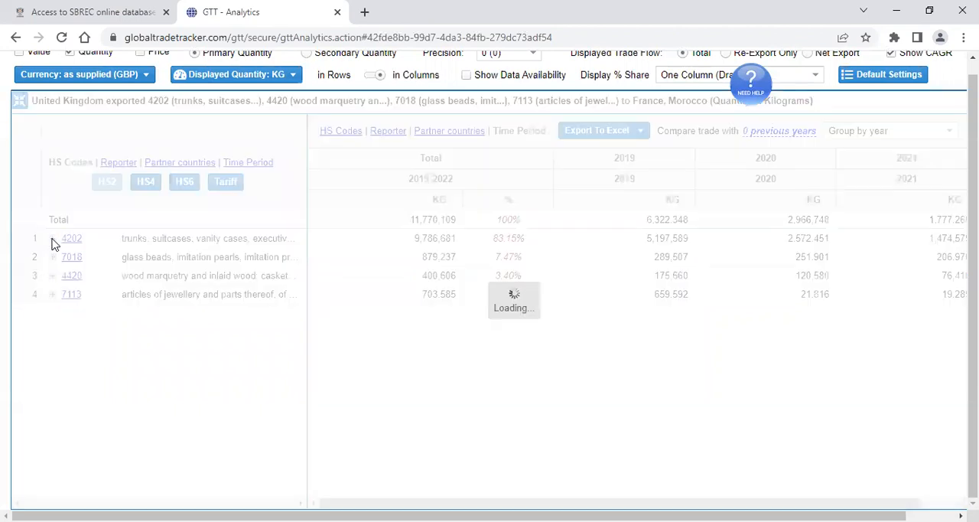
{"action": "left_click", "coordinate": [52, 238]}
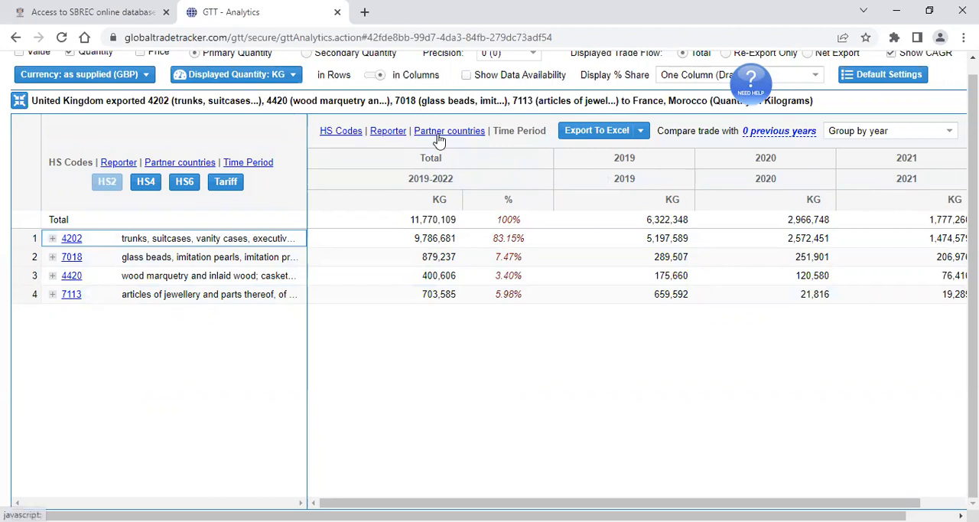
Switch report columns from years to partner countries France and Morocco.
{"action": "left_click", "coordinate": [449, 130]}
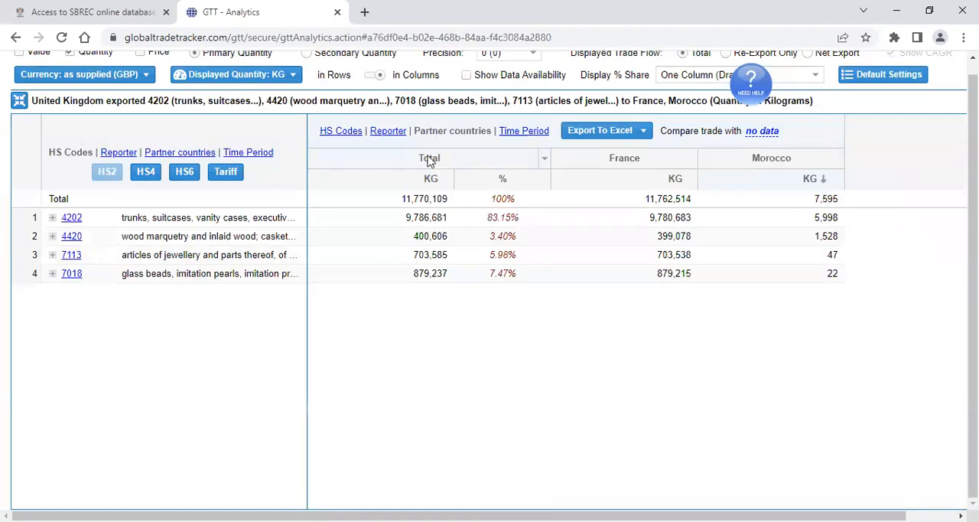
{"action": "mouse_move", "coordinate": [566, 212]}
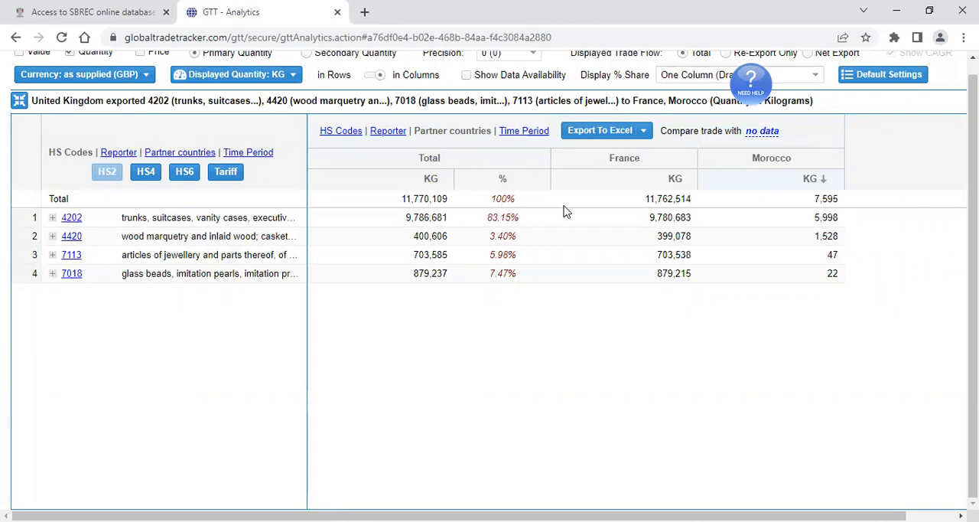
{"action": "mouse_move", "coordinate": [766, 168]}
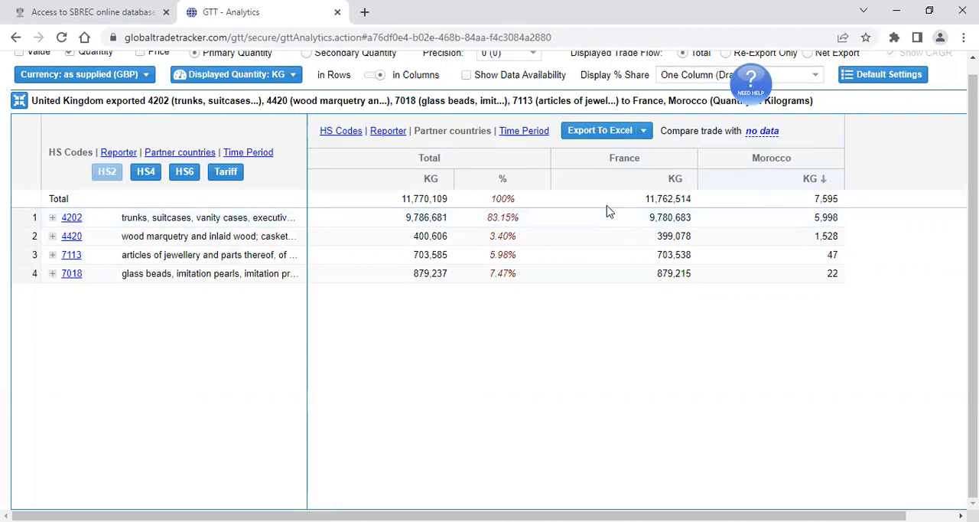
{"action": "mouse_move", "coordinate": [590, 188]}
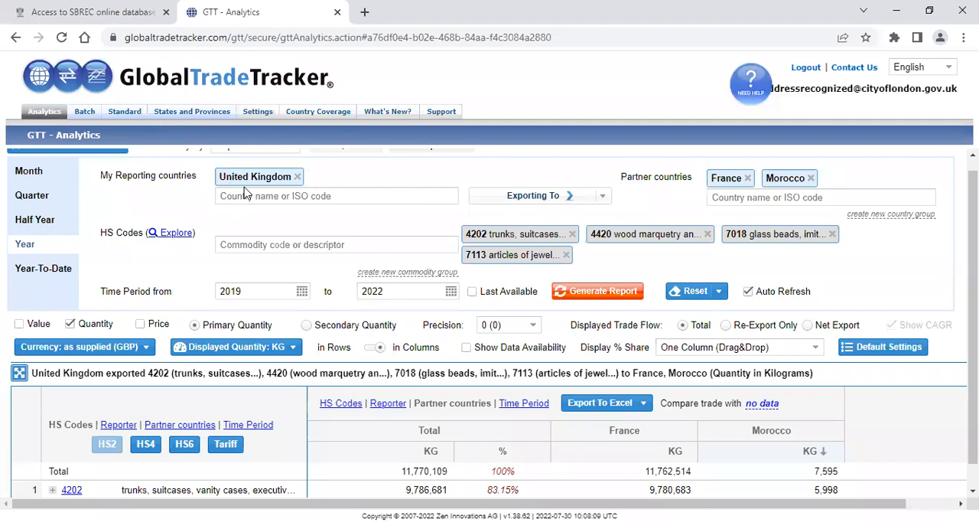
{"action": "mouse_move", "coordinate": [392, 218]}
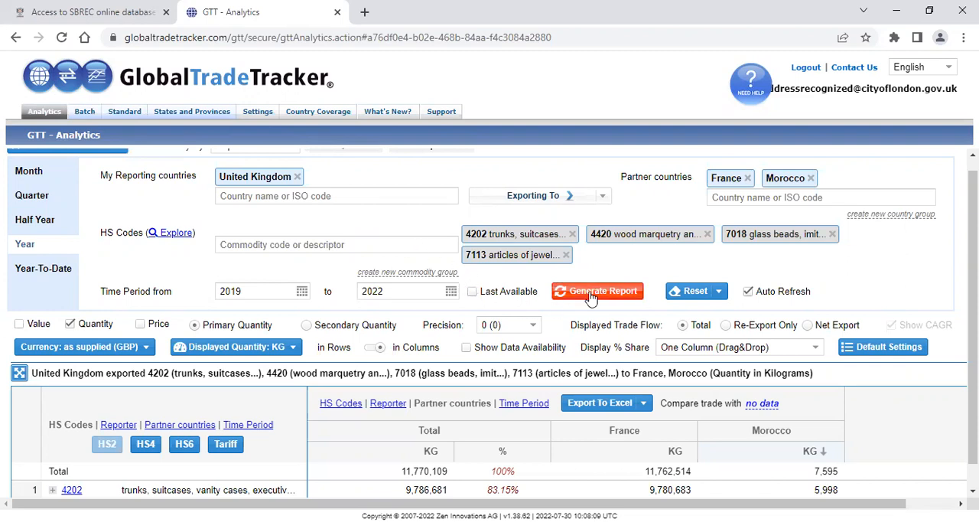
{"action": "mouse_move", "coordinate": [595, 297]}
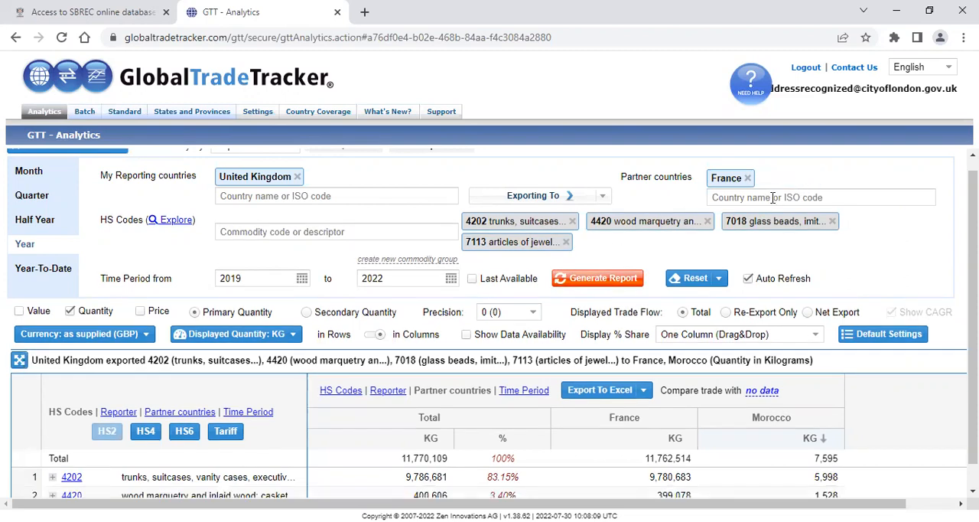
Add AU Australia as a partner and regenerate the France–Australia report.
{"action": "type", "text": "au"}
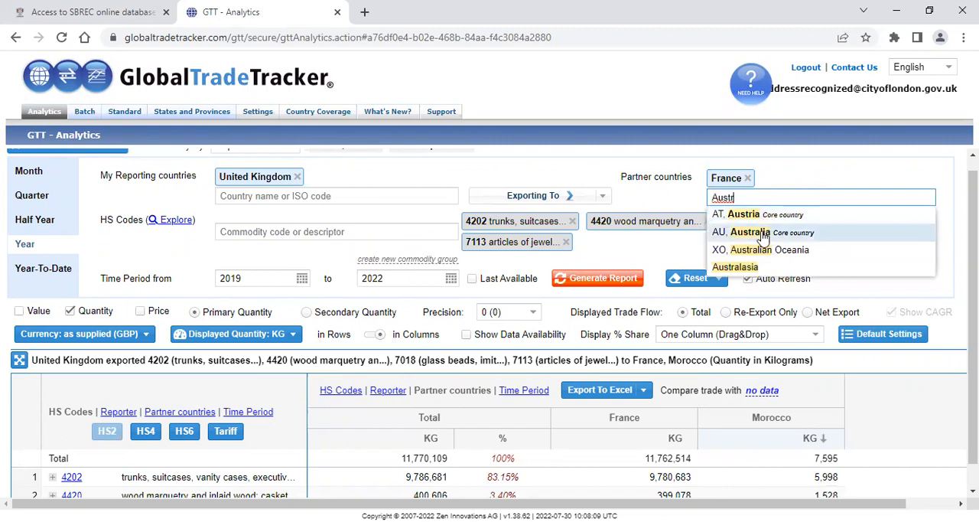
{"action": "left_click", "coordinate": [750, 232]}
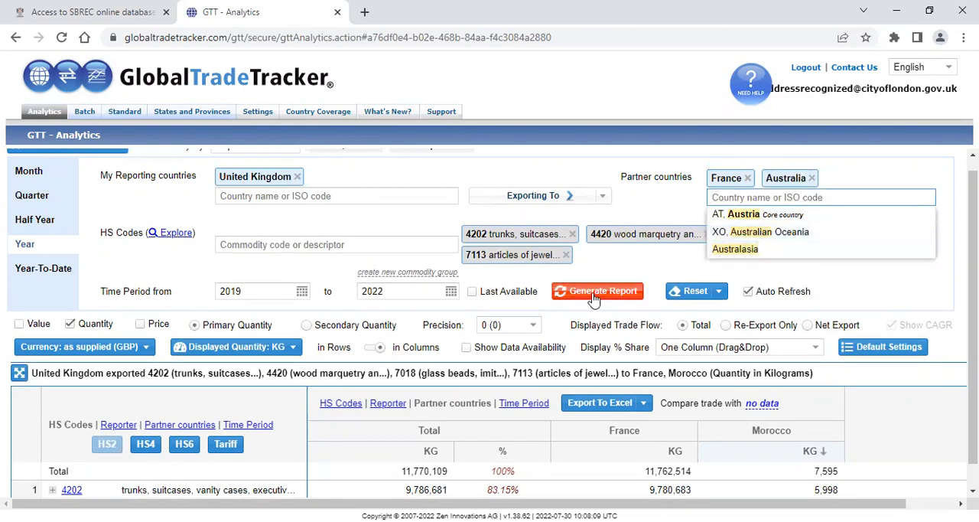
{"action": "left_click", "coordinate": [597, 290]}
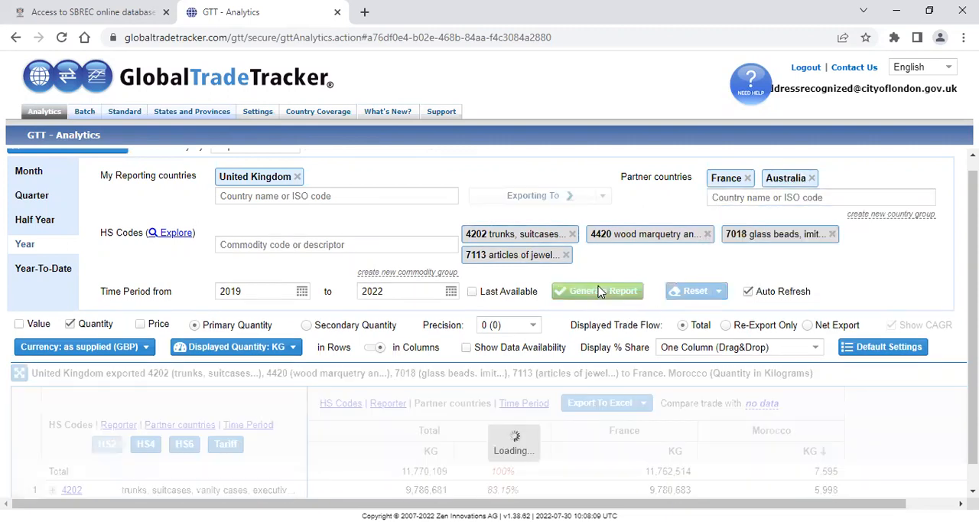
{"action": "left_click", "coordinate": [597, 291]}
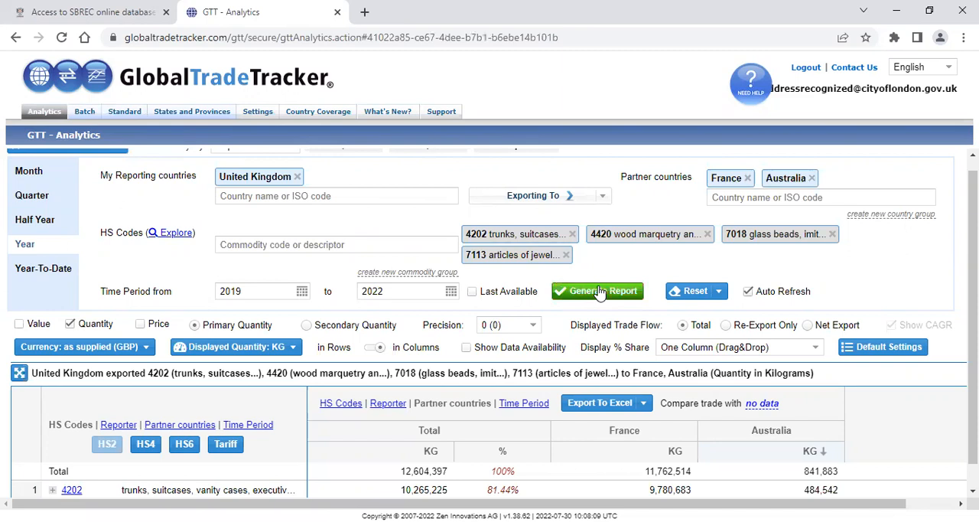